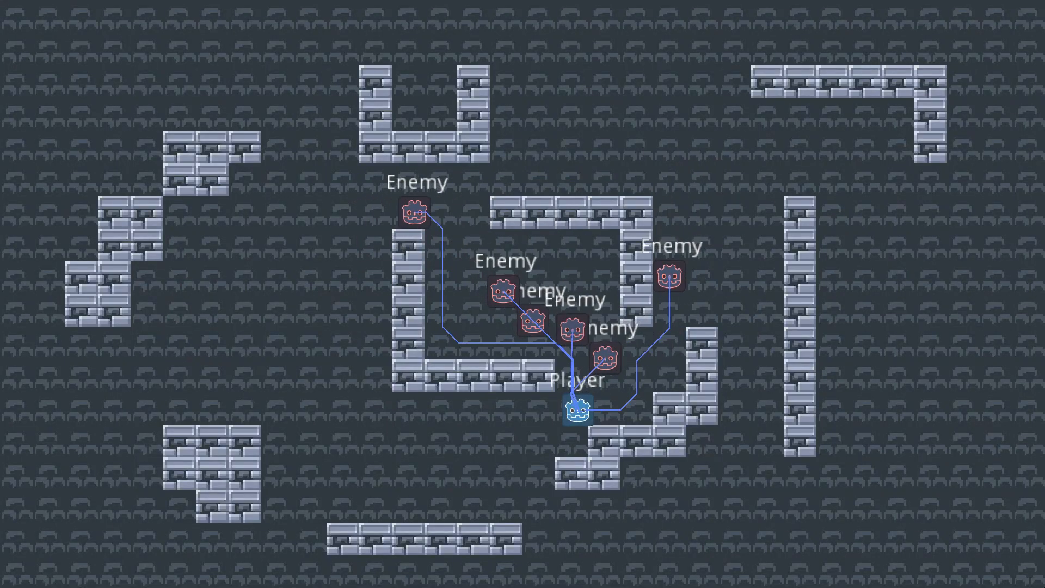
# Step: Stop the running pathfinding demo and return to the editor
pyautogui.click(954, 37)
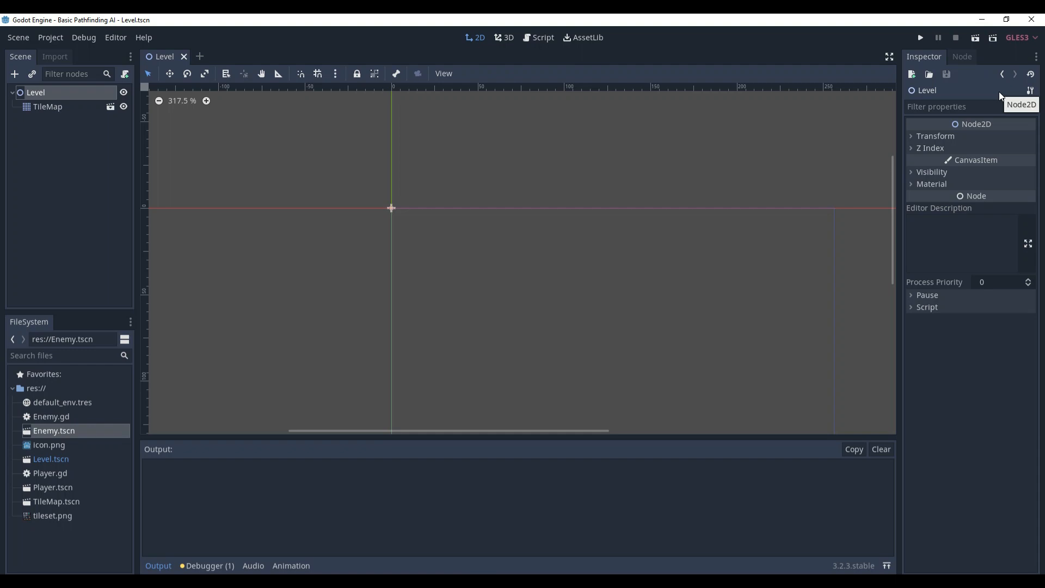
pyautogui.moveTo(36, 91)
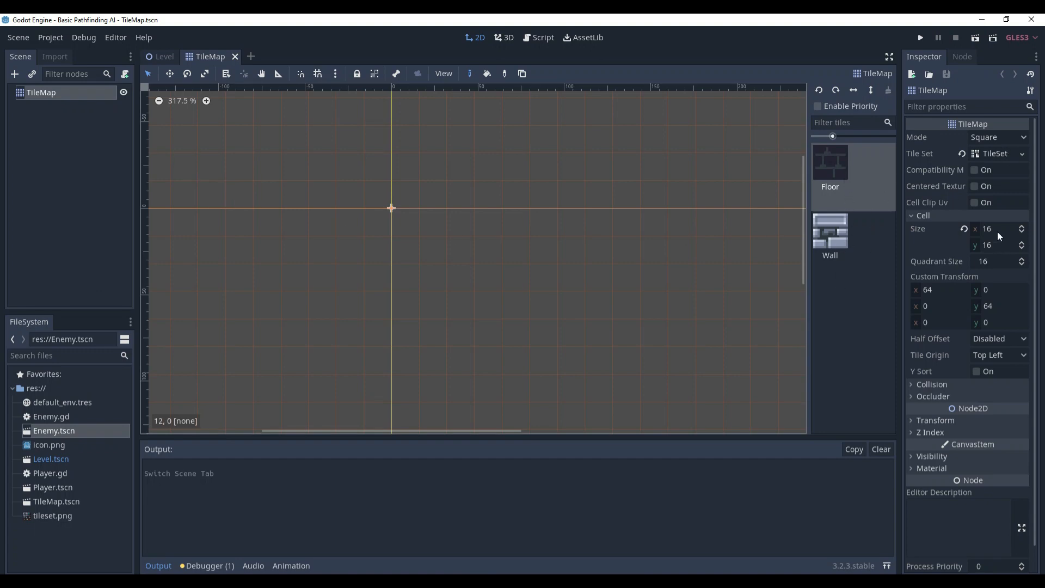
# Step: Open Player.tscn and Enemy.tscn from the FileSystem and review the Enemy's movement script
pyautogui.click(994, 153)
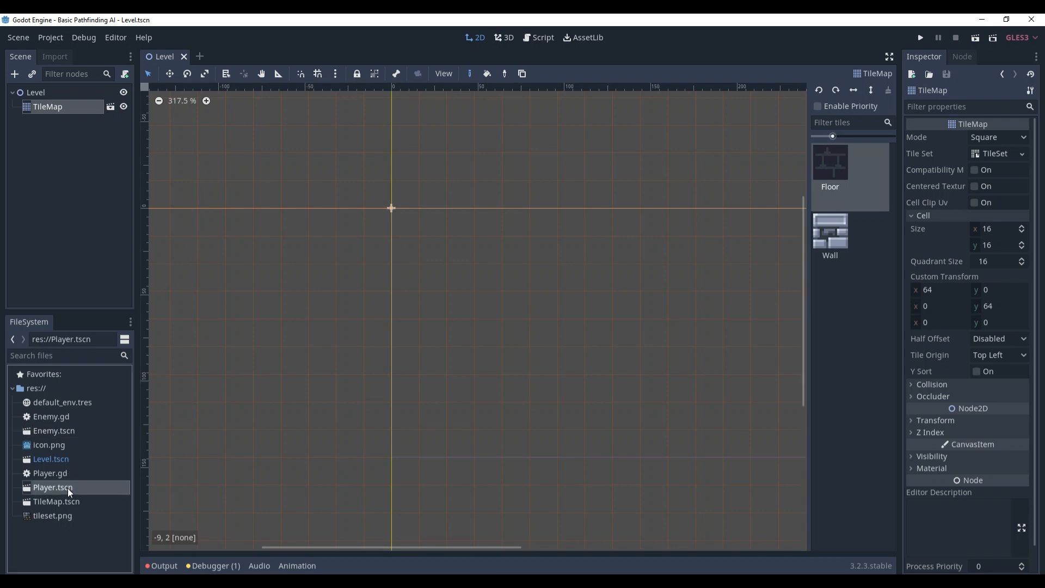
pyautogui.doubleClick(52, 487)
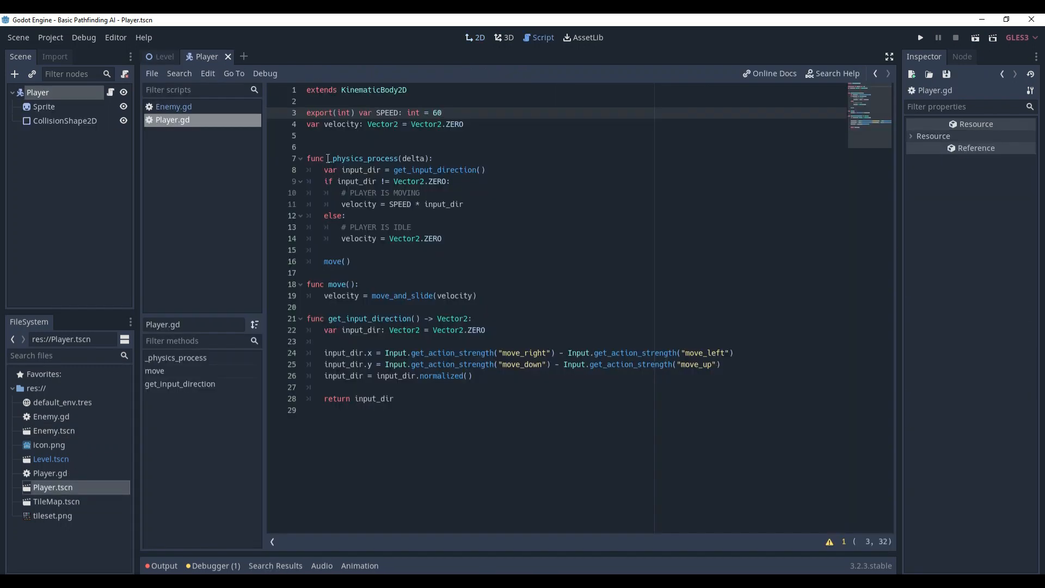
pyautogui.click(476, 37)
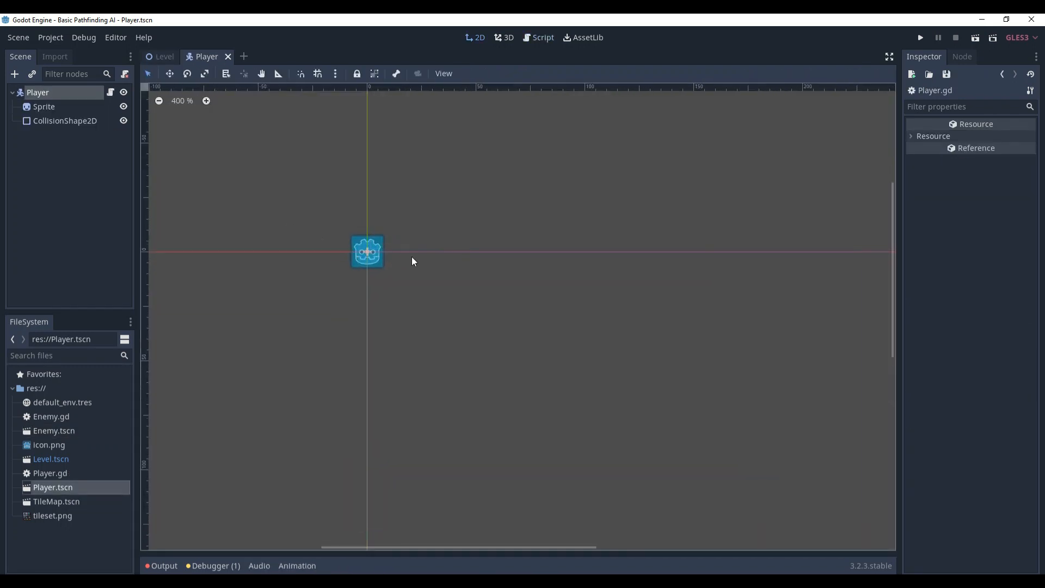
pyautogui.doubleClick(54, 430)
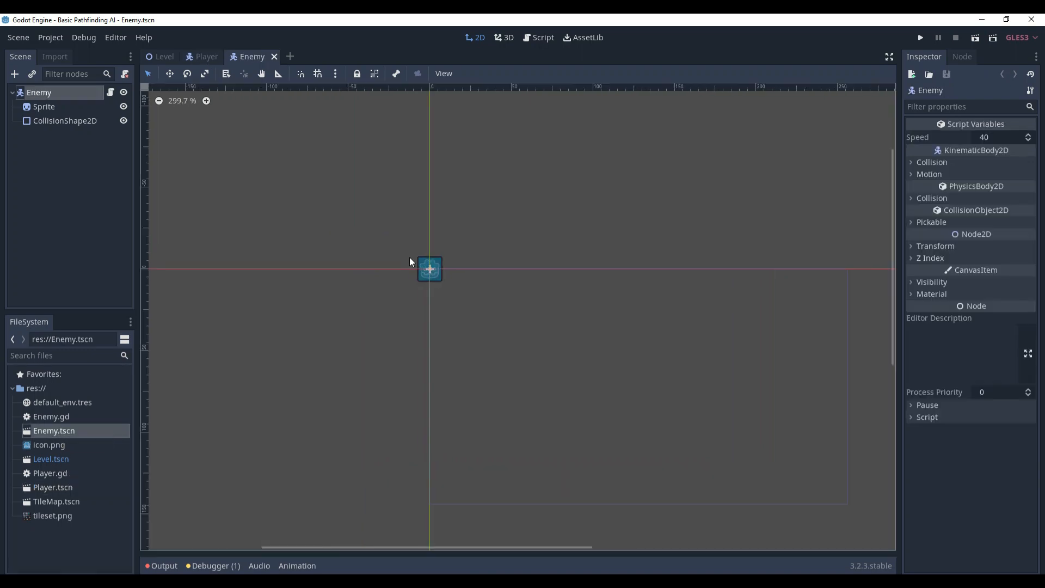
pyautogui.scroll(3)
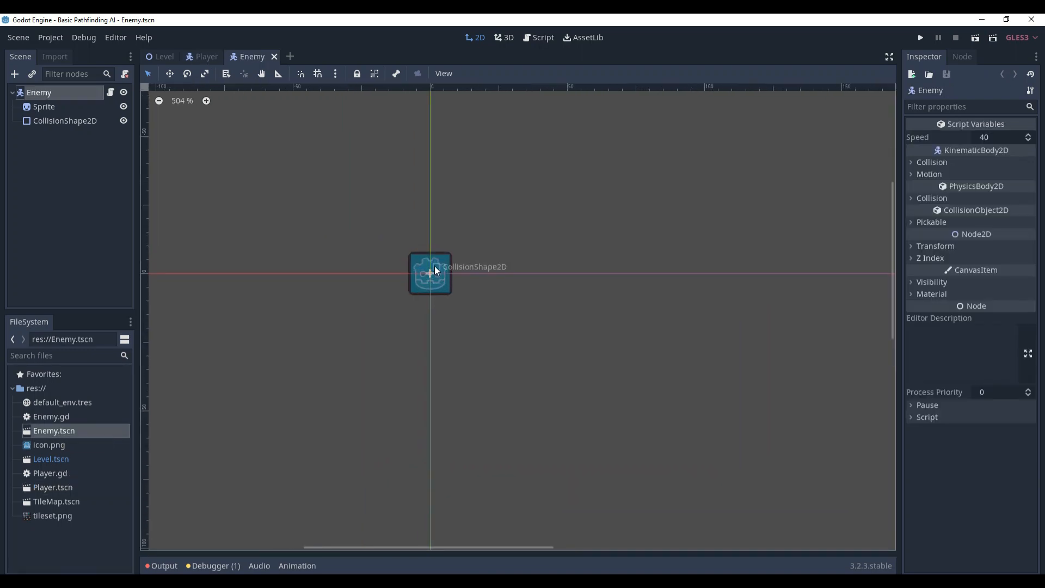
pyautogui.click(542, 37)
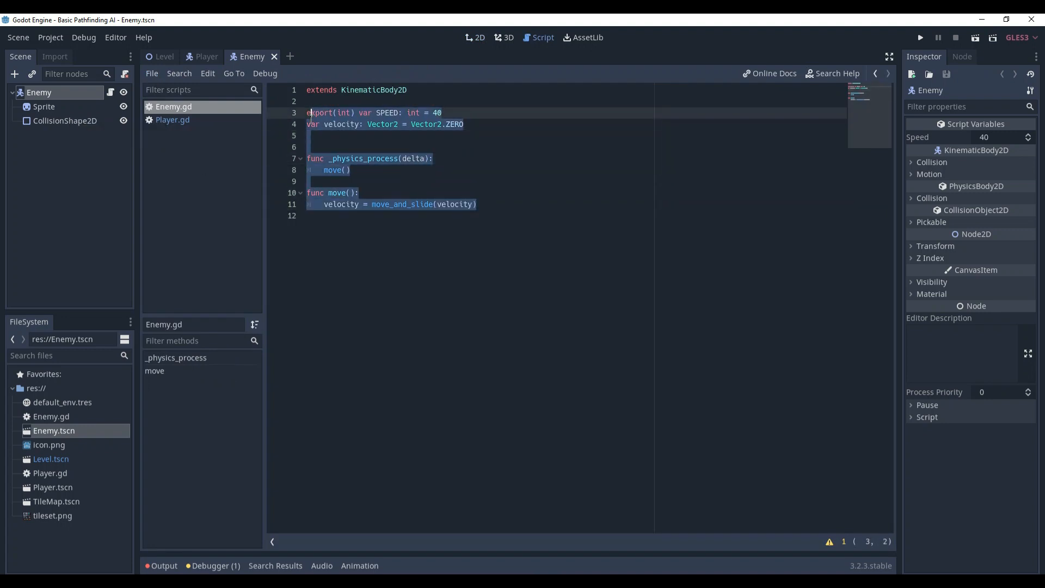
# Step: Return to the Level scene showing its TileMap in the 2D view
pyautogui.click(164, 55)
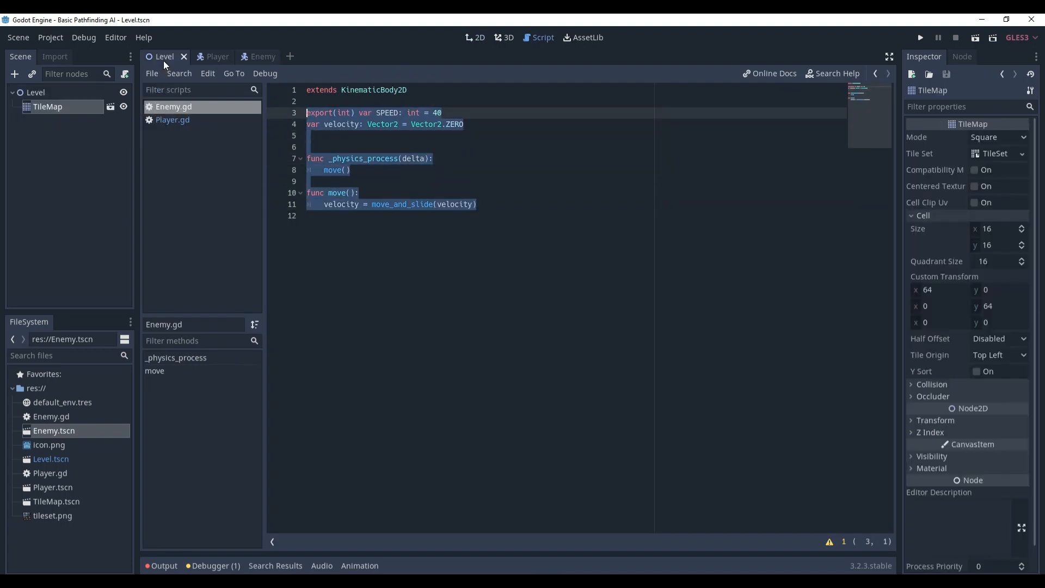
pyautogui.click(475, 37)
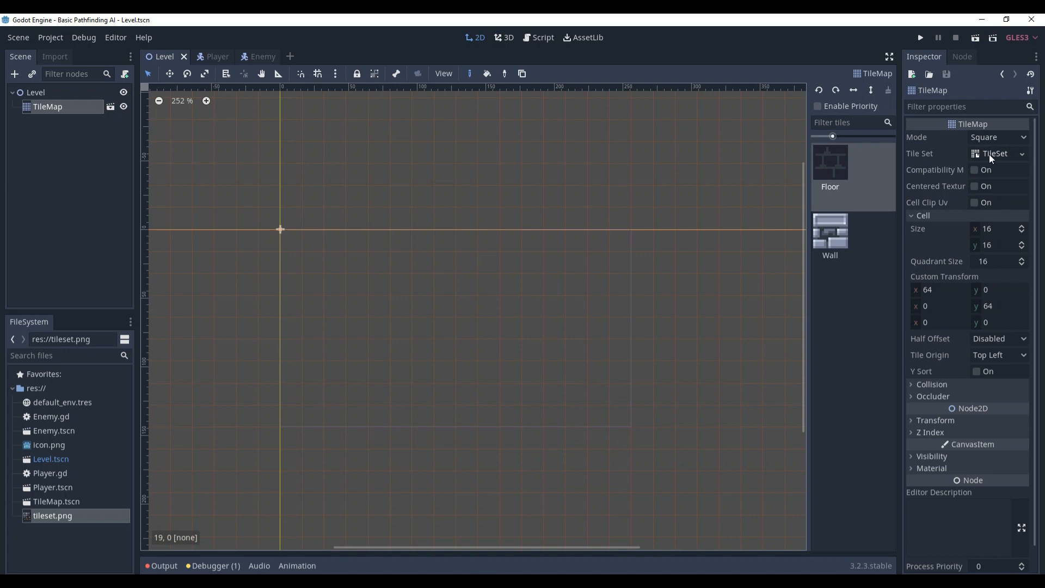
# Step: In the TileSet editor, cover the Floor tile with a navigation polygon and check the Wall tile's collision shape
pyautogui.click(993, 153)
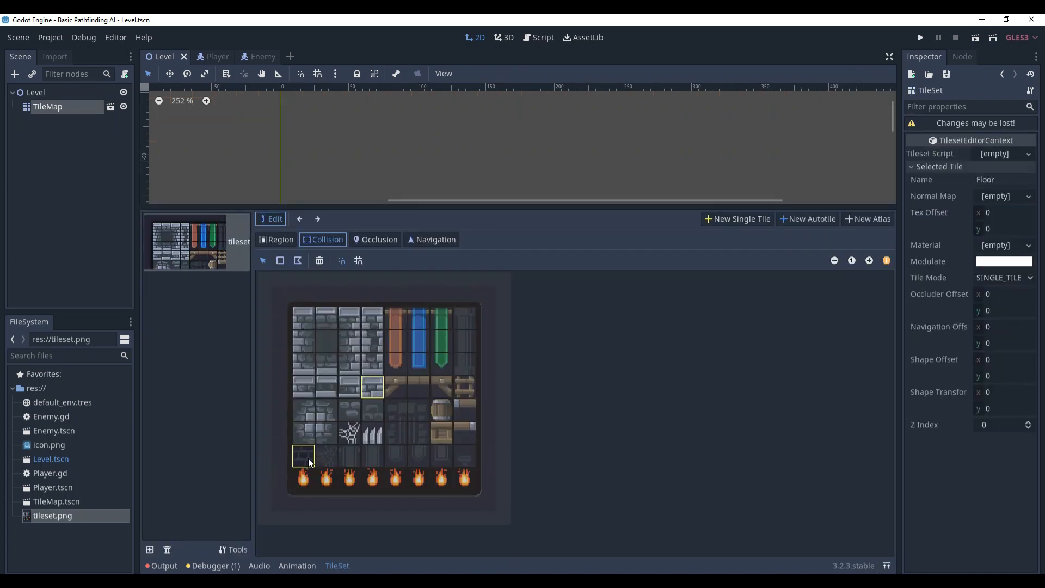
pyautogui.click(434, 239)
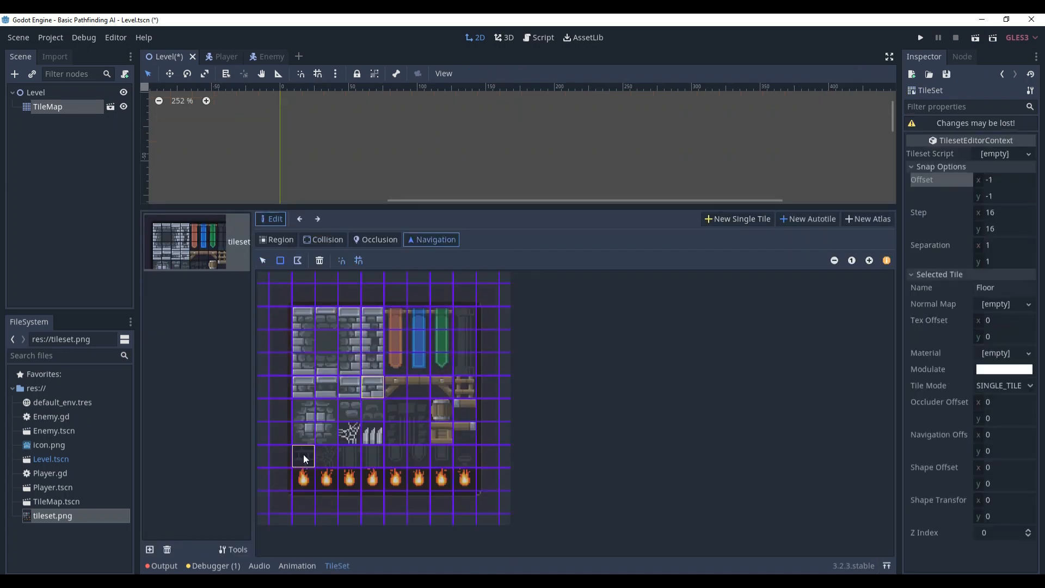
pyautogui.click(304, 458)
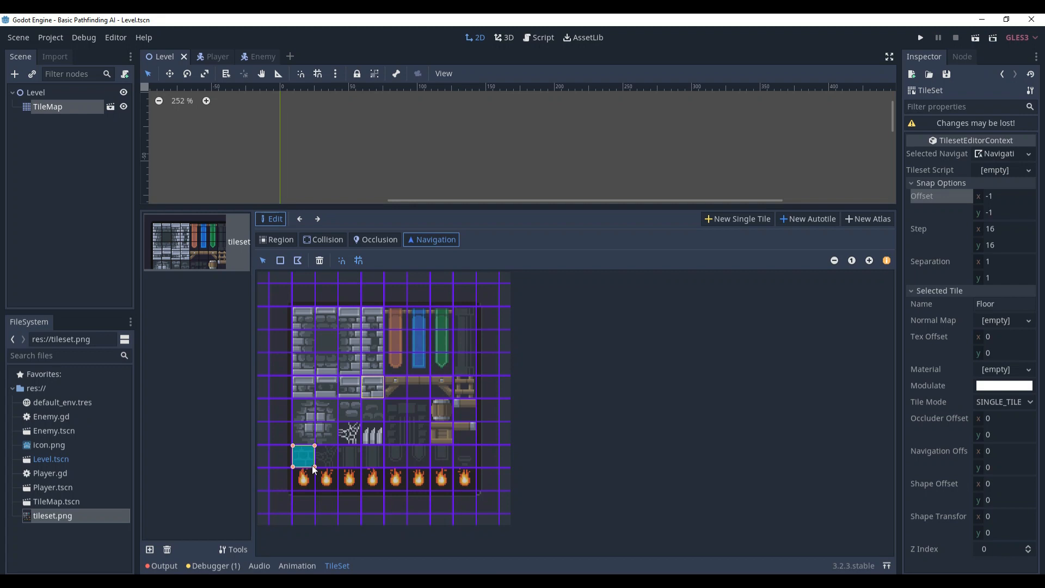
pyautogui.click(371, 387)
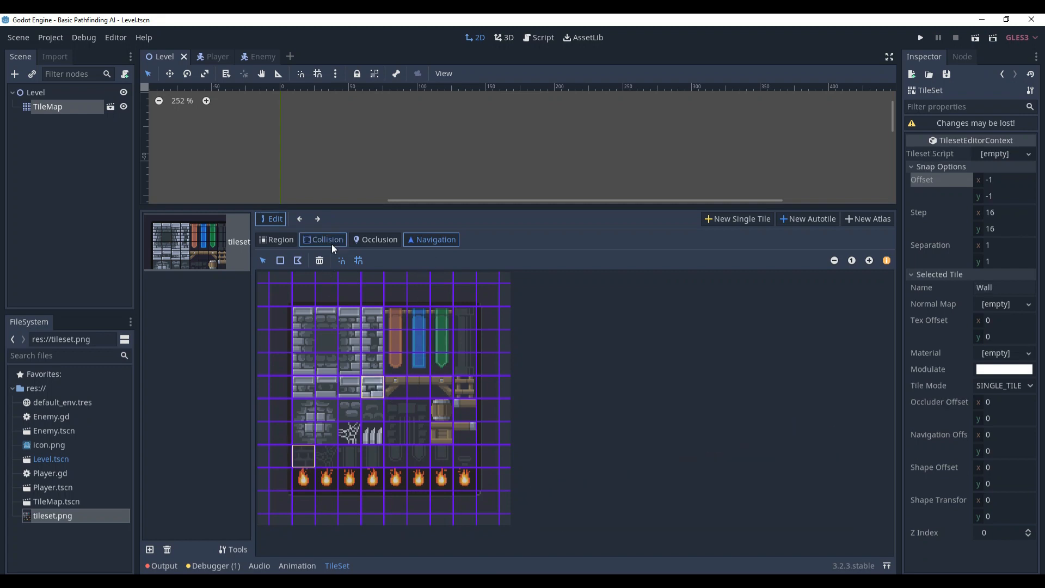
pyautogui.click(374, 386)
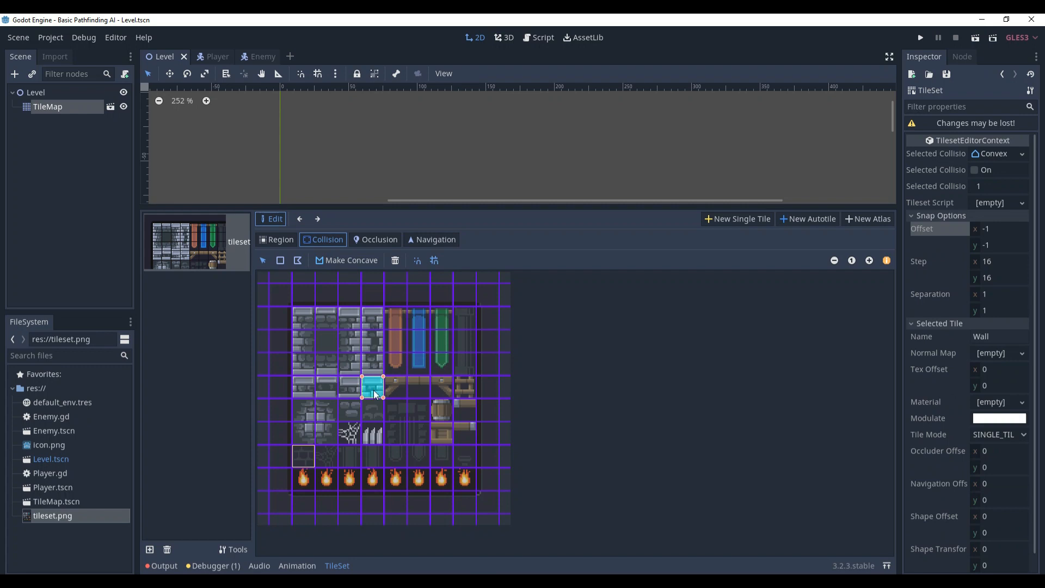
pyautogui.click(35, 91)
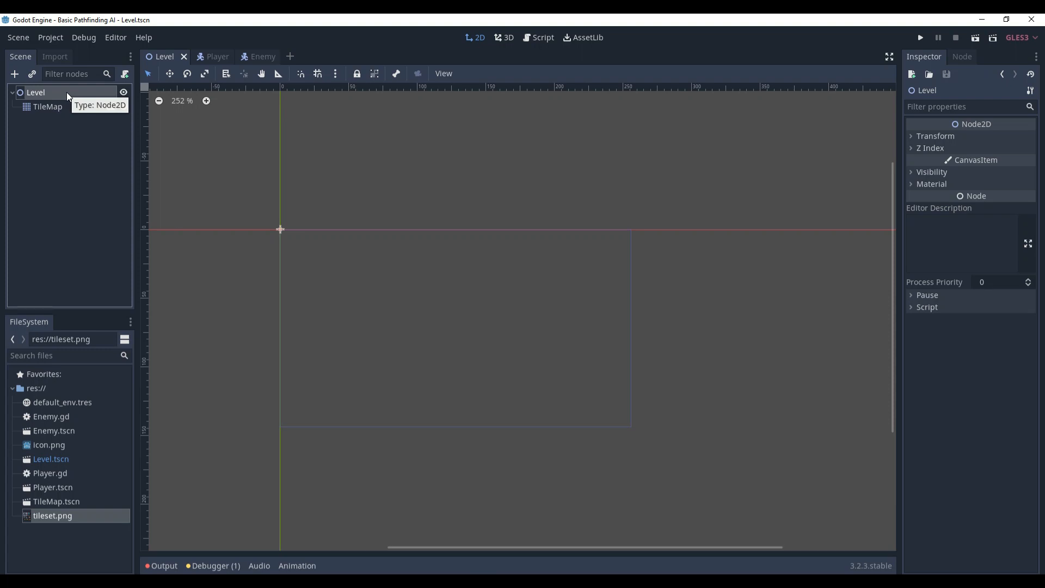
# Step: Add a Navigation2D node to Level and rename it LevelNavigation
pyautogui.click(14, 74)
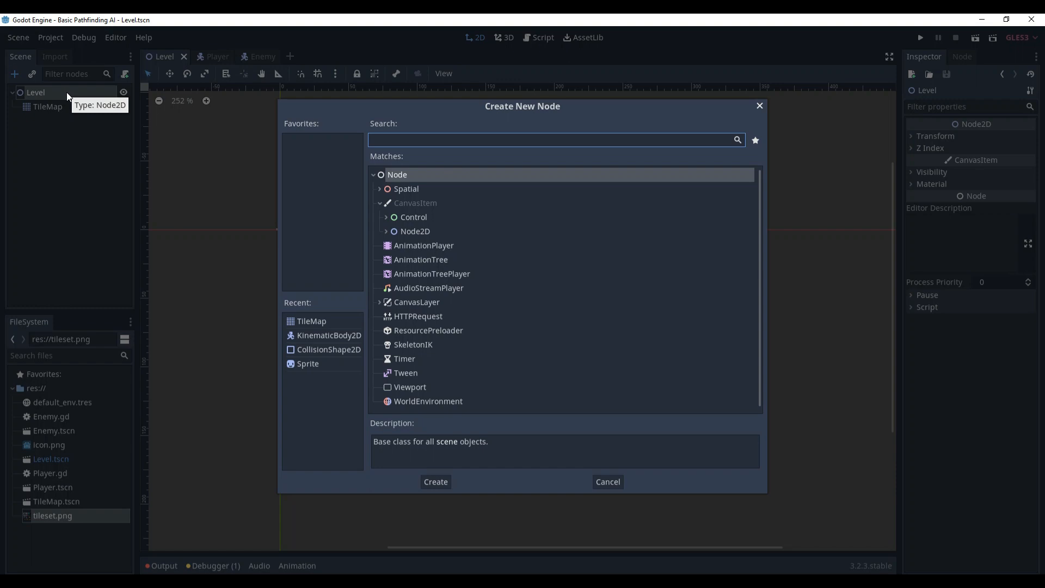
pyautogui.click(434, 481)
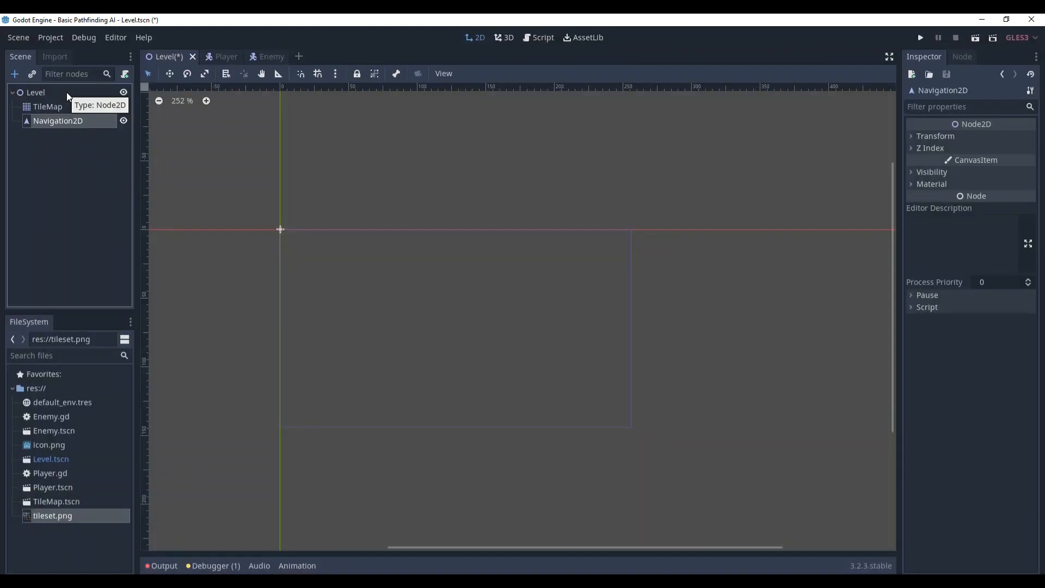
pyautogui.click(47, 120)
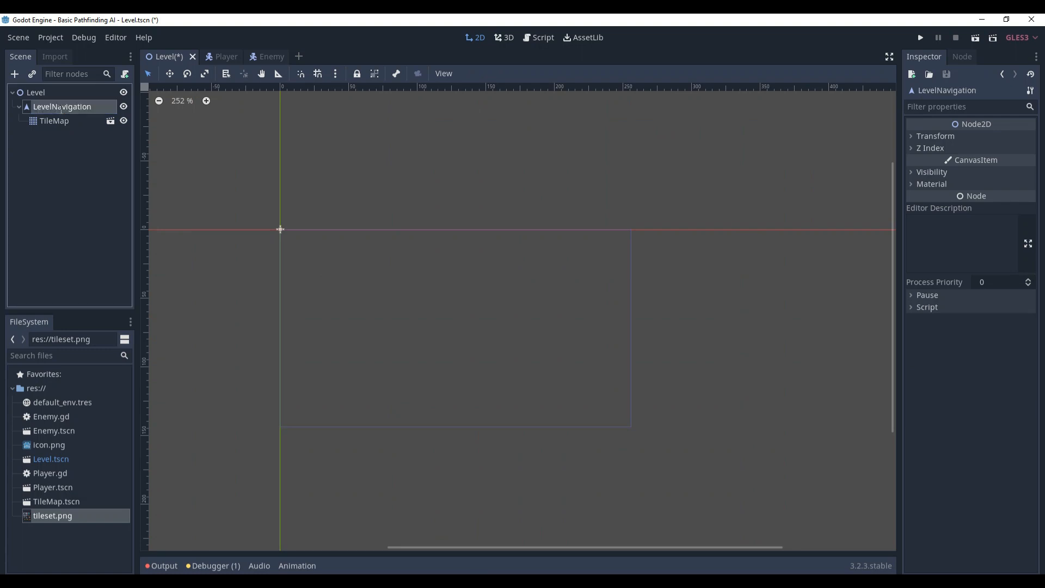
# Step: Place the TileMap under LevelNavigation and show the node's group settings
pyautogui.click(55, 121)
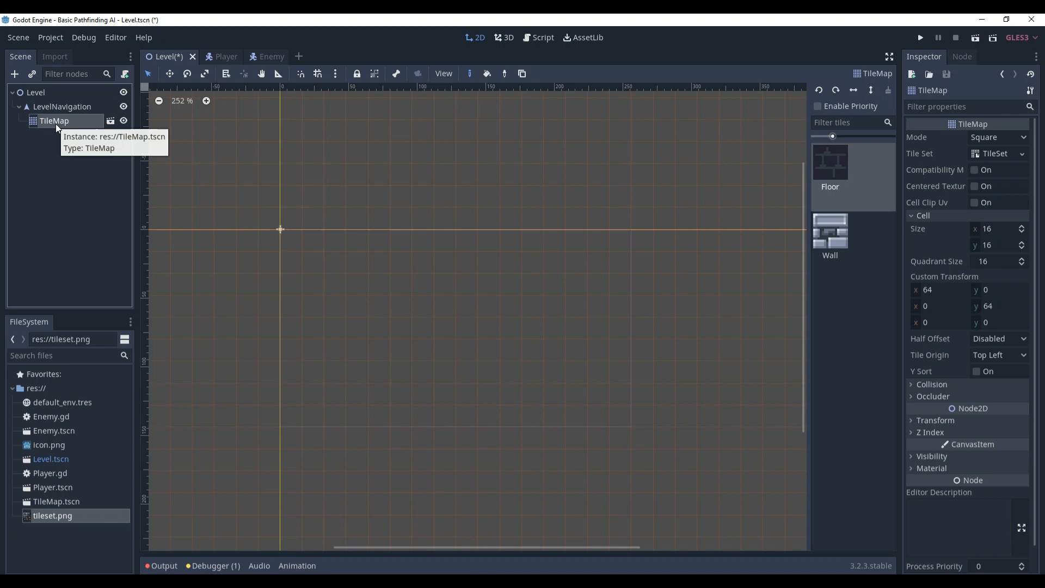
pyautogui.click(63, 106)
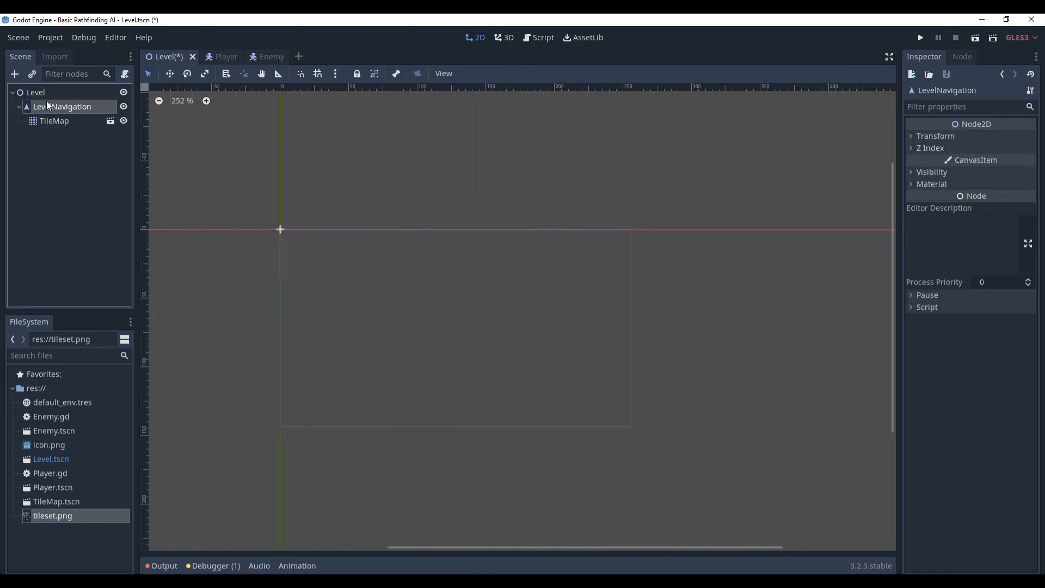
pyautogui.click(53, 121)
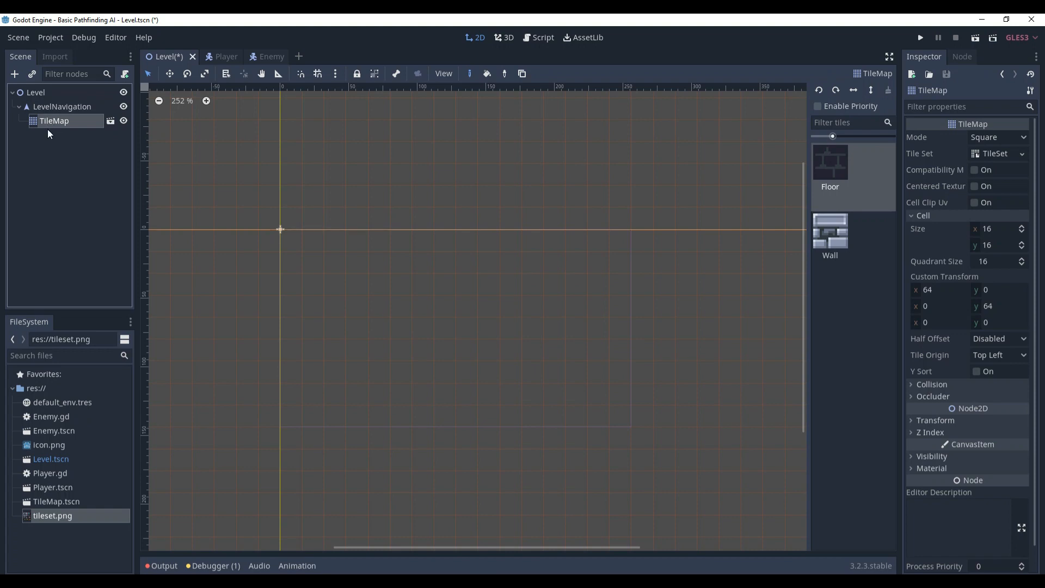
pyautogui.moveTo(51, 140)
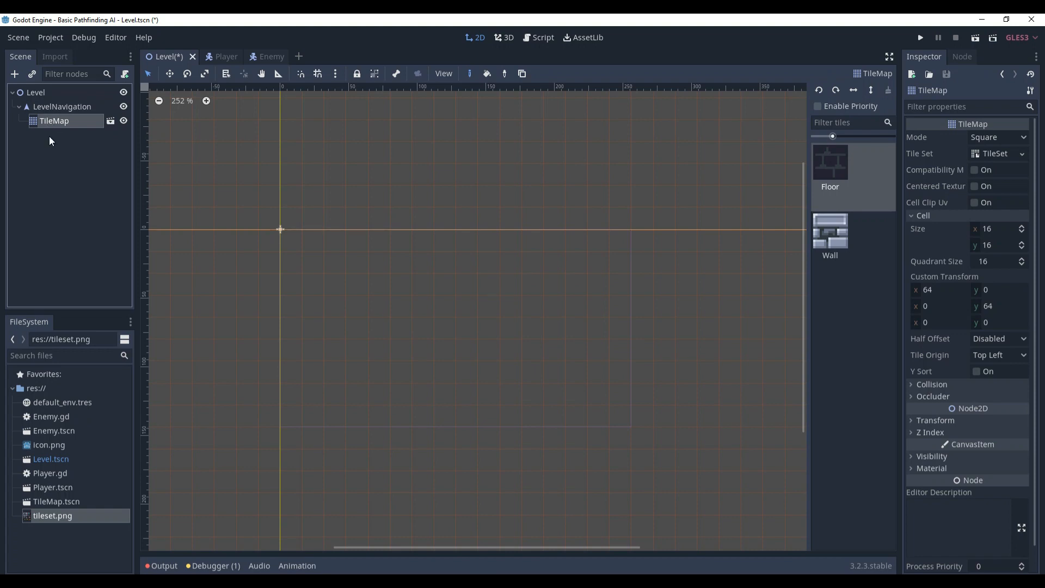
pyautogui.click(61, 107)
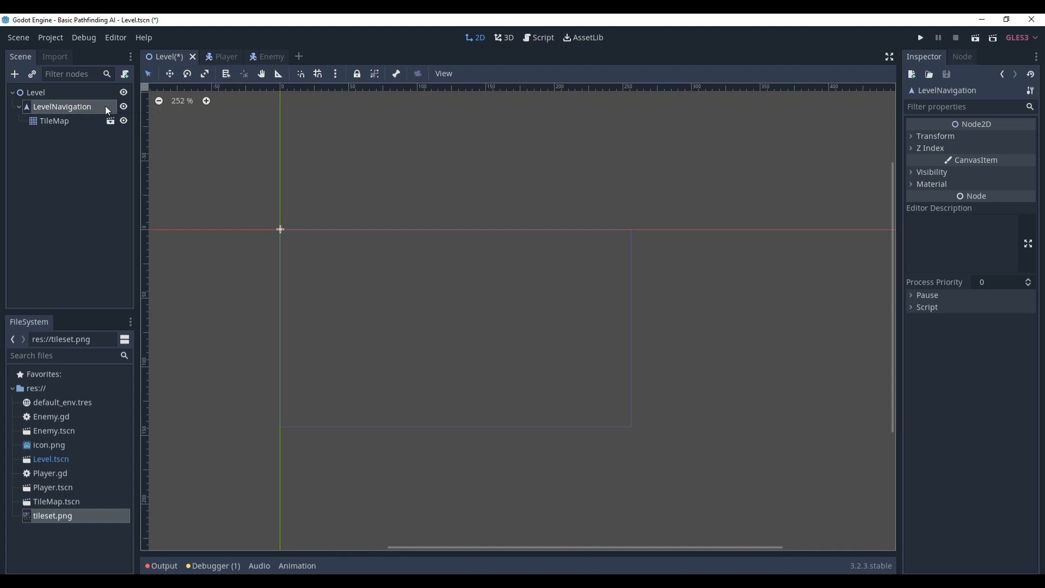
pyautogui.moveTo(84, 107)
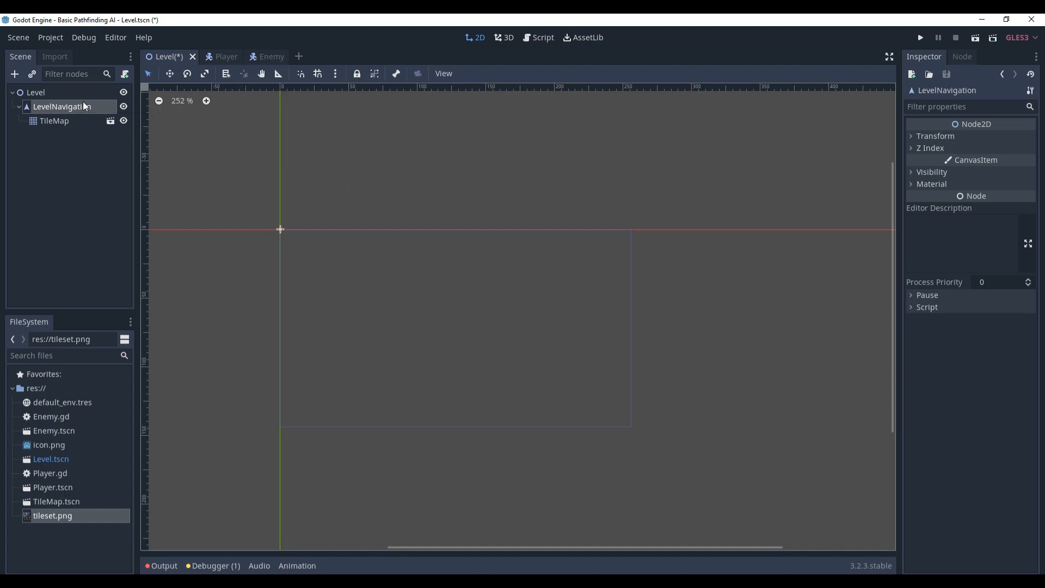
pyautogui.moveTo(63, 107)
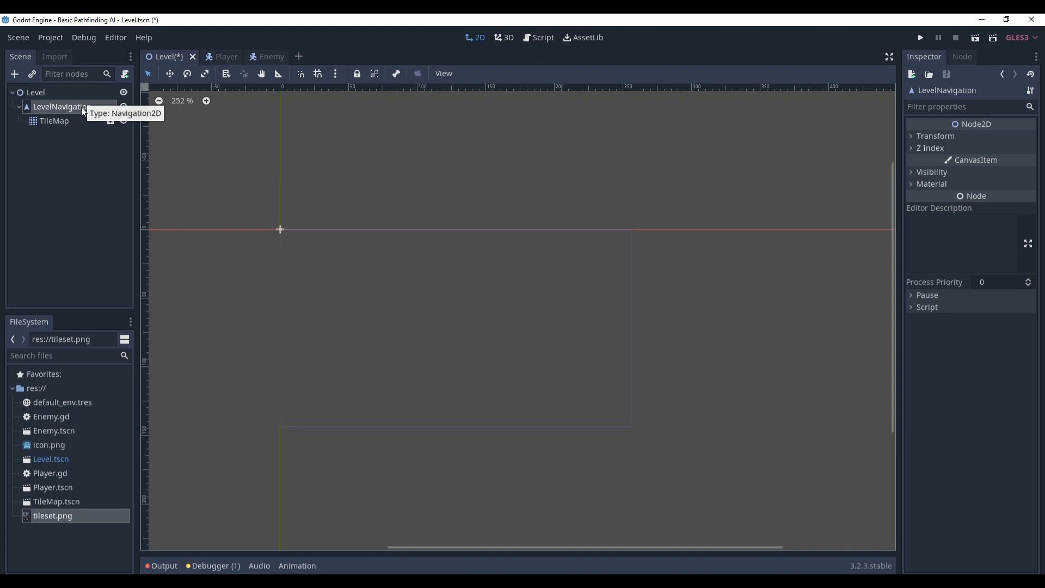
pyautogui.click(961, 55)
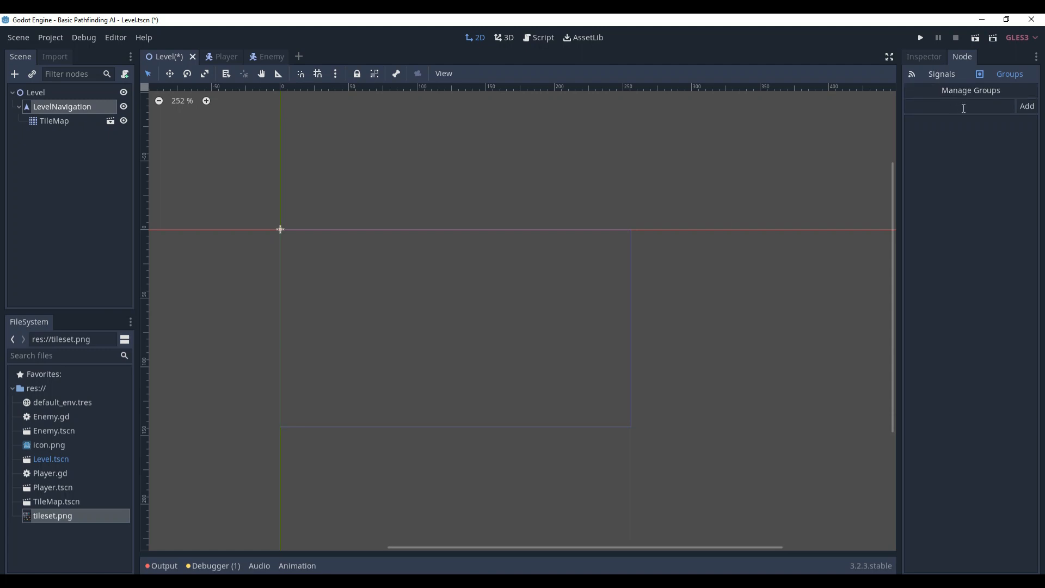
# Step: Add LevelNavigation to a group named LevelNavigation, checking the Player scene before returning to Level
pyautogui.write('LevelNavigation')
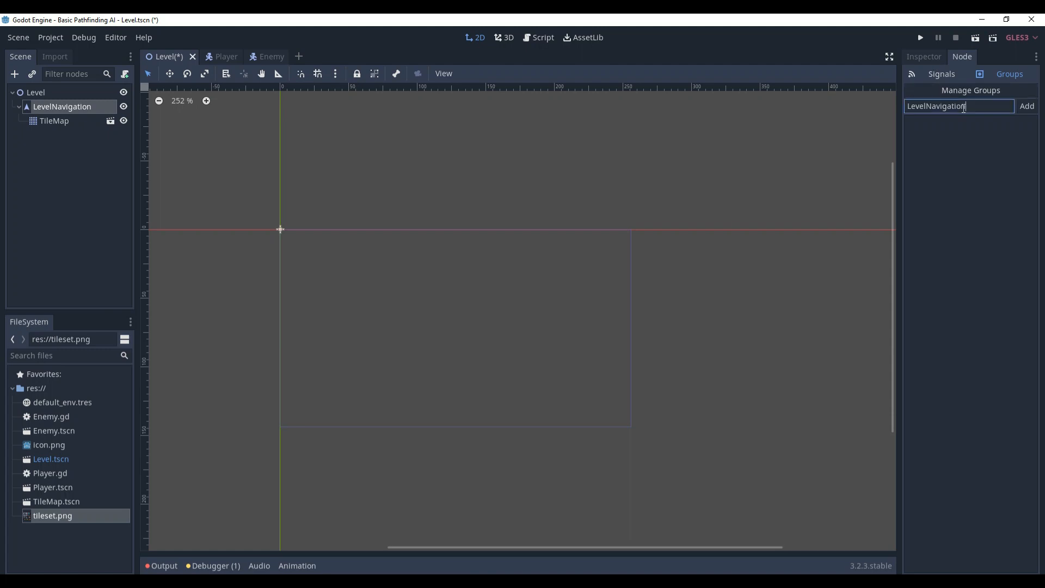
pyautogui.click(1025, 105)
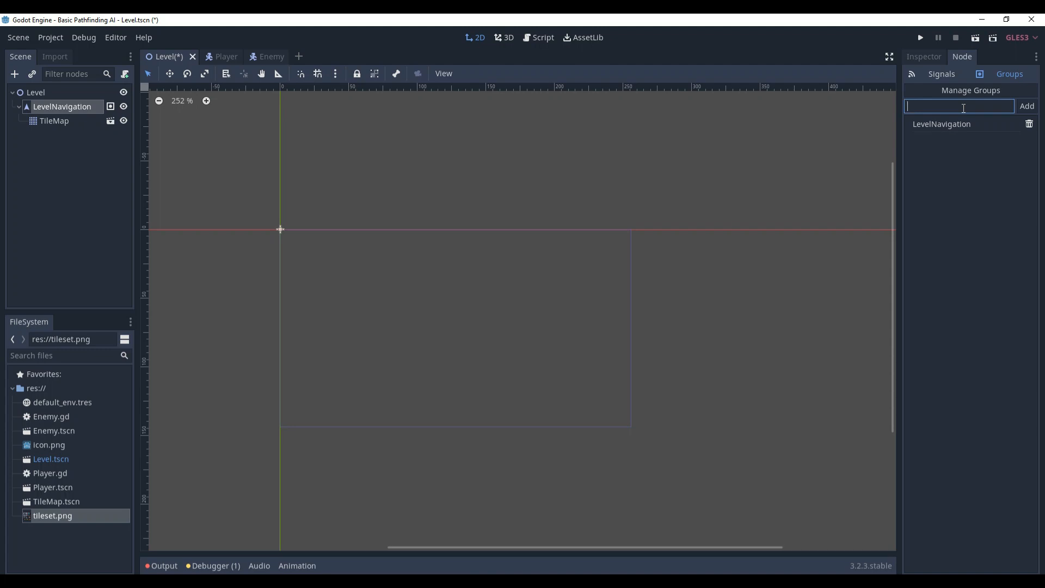
pyautogui.click(205, 56)
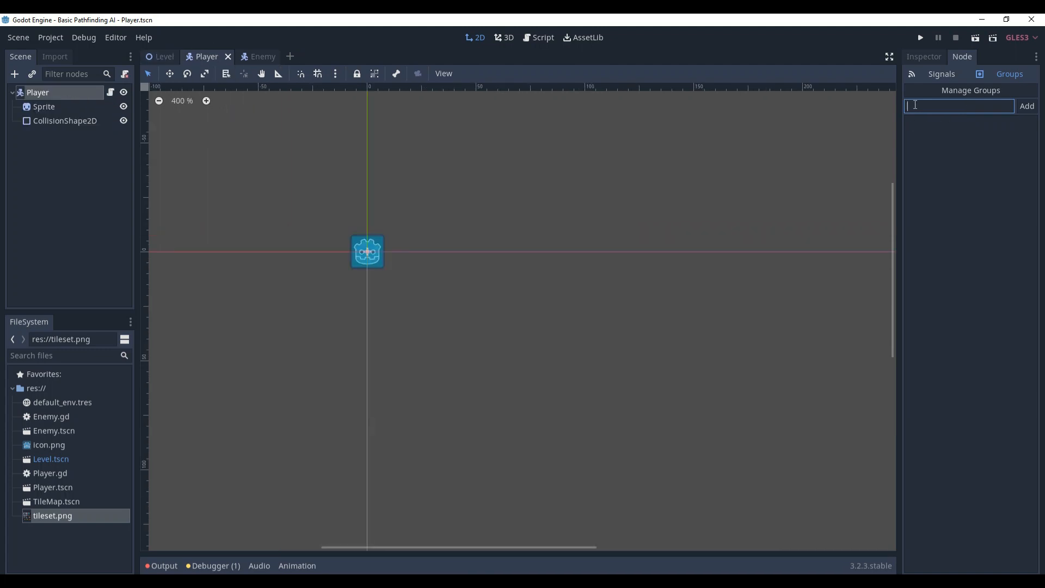
pyautogui.click(163, 56)
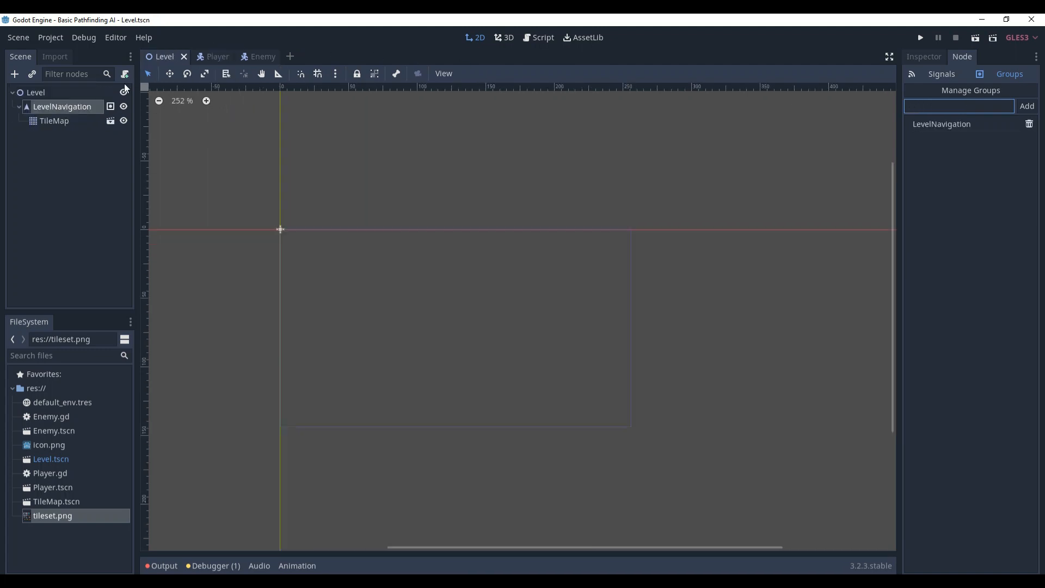
pyautogui.moveTo(54, 121)
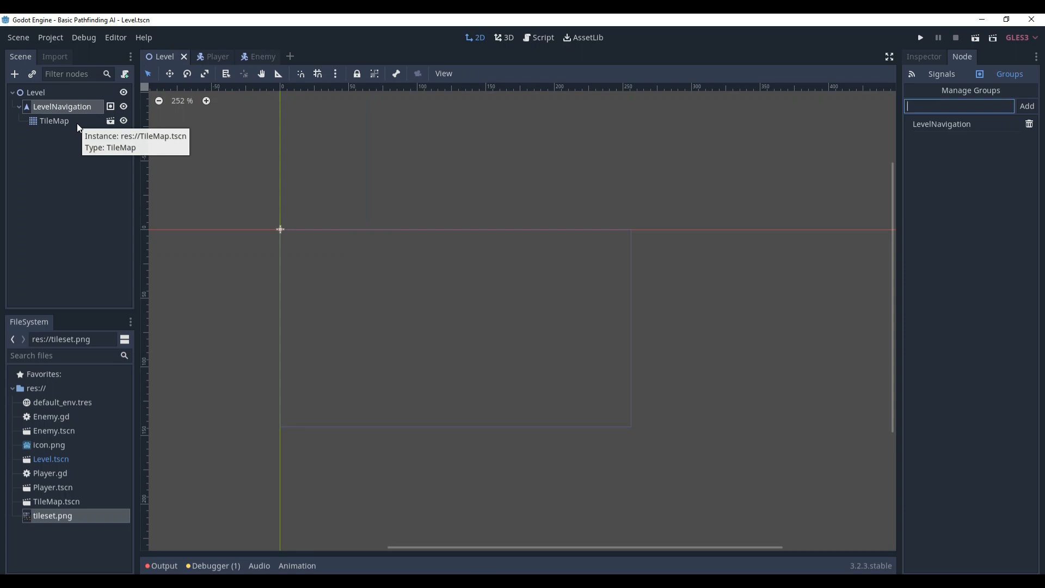
pyautogui.click(53, 121)
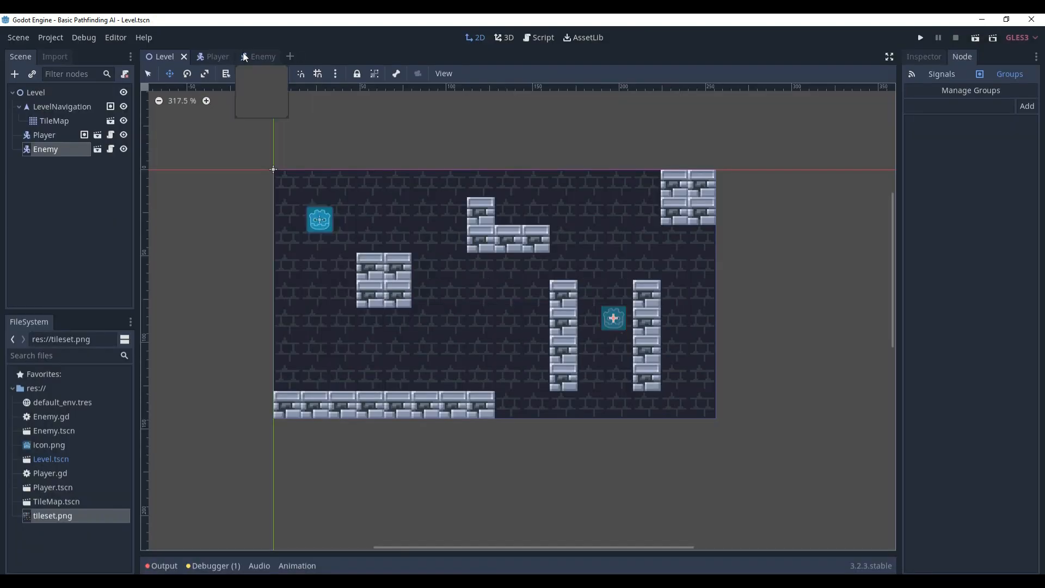
# Step: Switch to the Enemy scene with its Sprite and CollisionShape2D
pyautogui.click(255, 55)
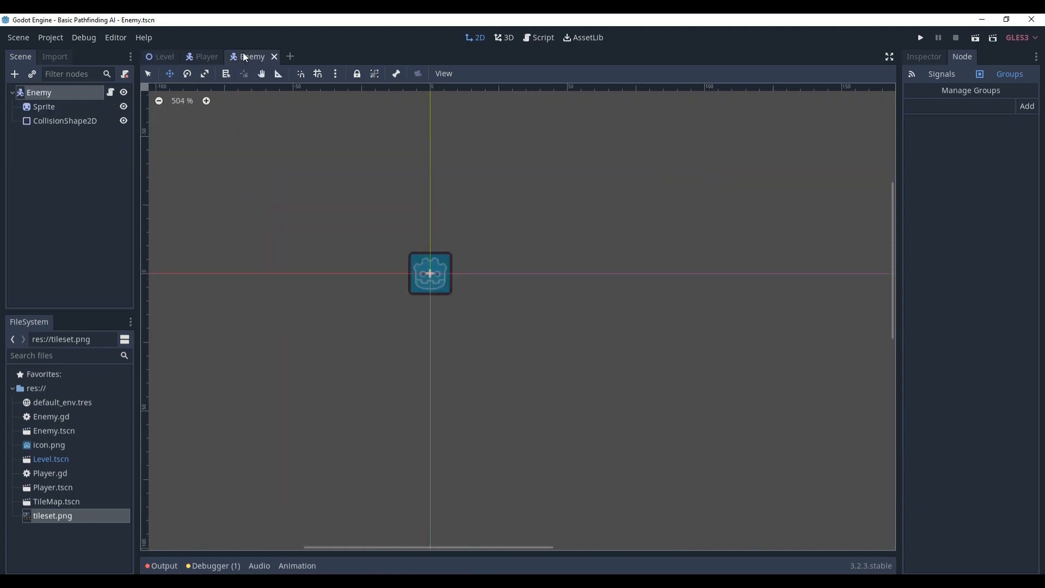
# Step: Bring up Enemy.gd in the script editor after checking the Level scene
pyautogui.click(542, 37)
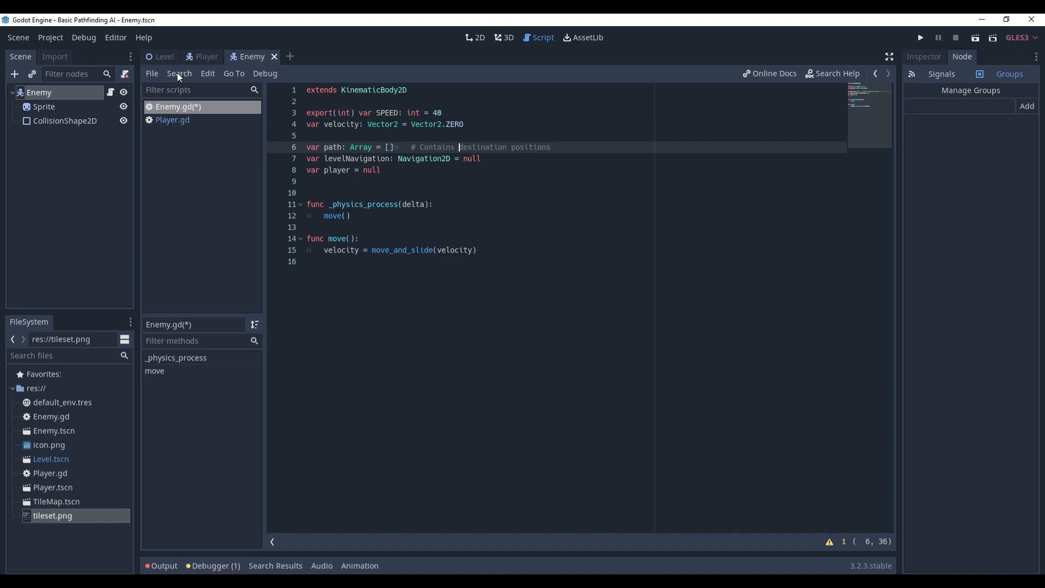
pyautogui.click(165, 56)
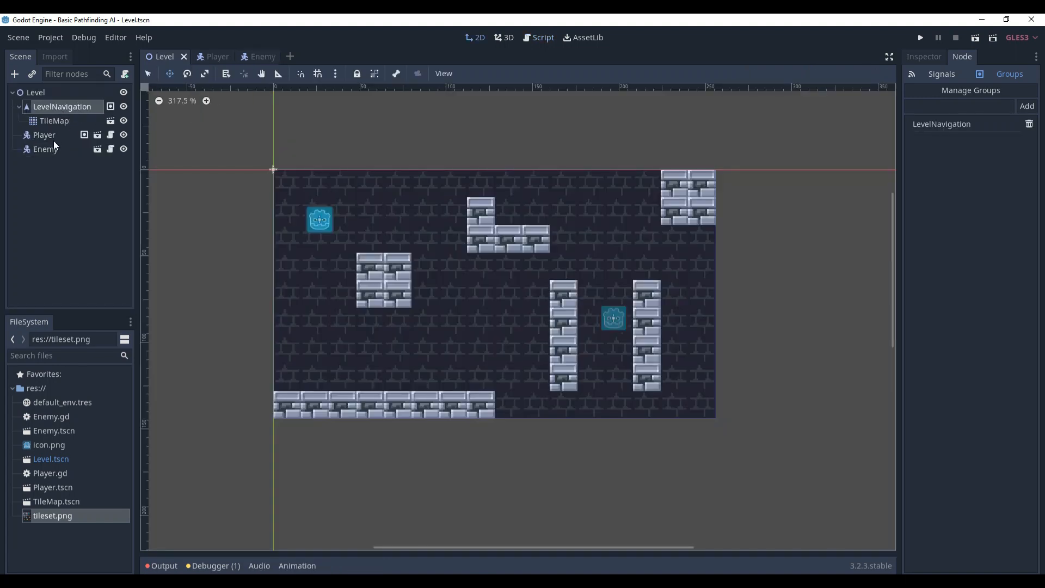
pyautogui.click(250, 55)
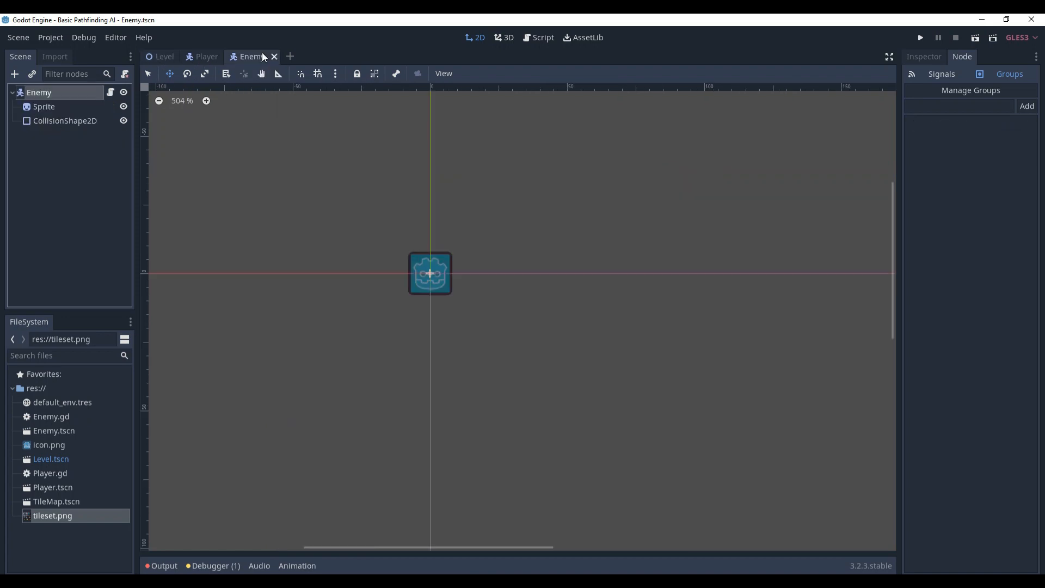
pyautogui.click(542, 37)
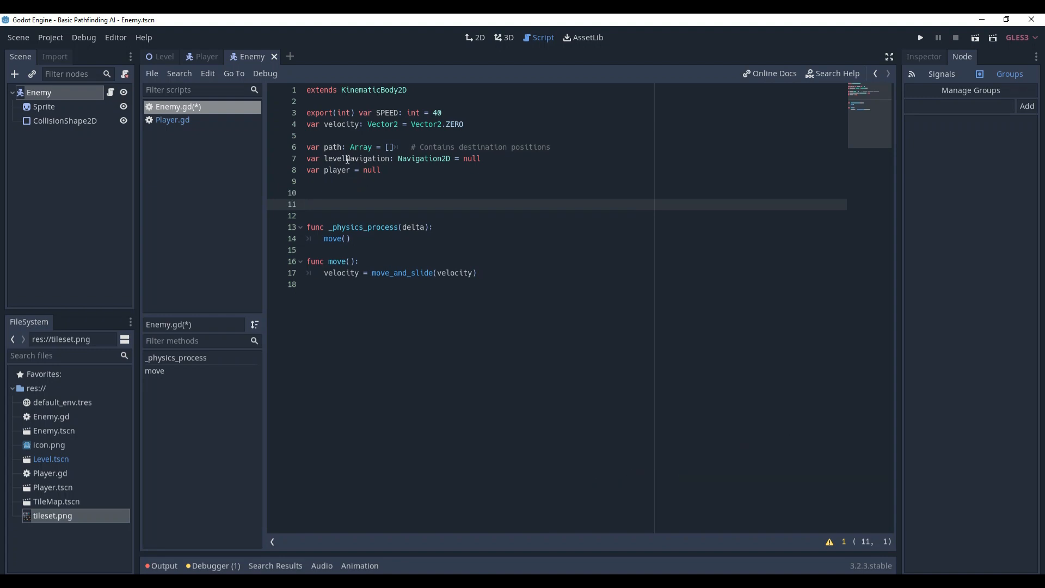
# Step: Write func _ready() assigning levelNavigation and player via get_nodes_in_group on their groups
pyautogui.click(307, 203)
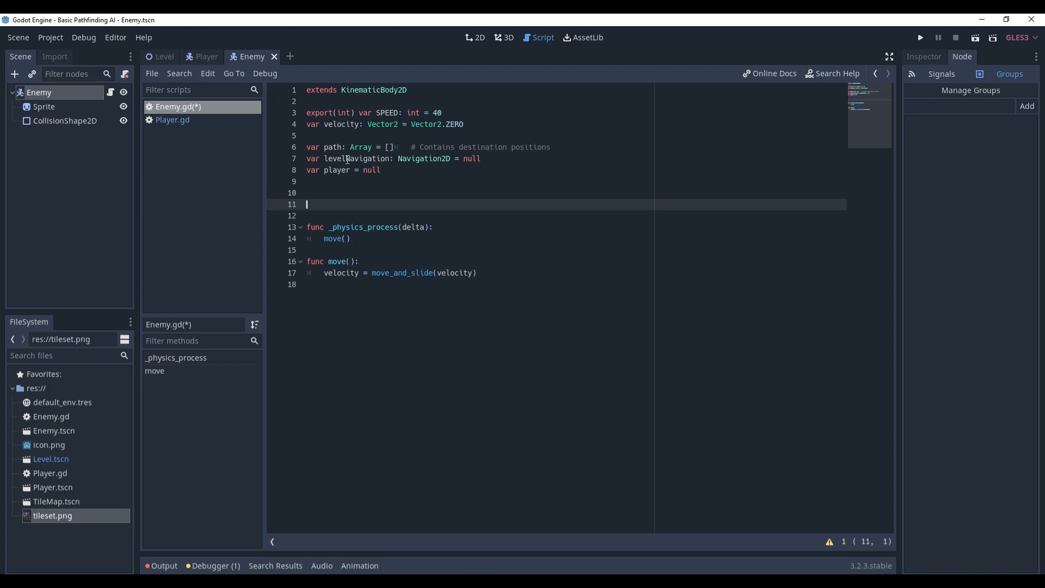
pyautogui.write('func _ready():')
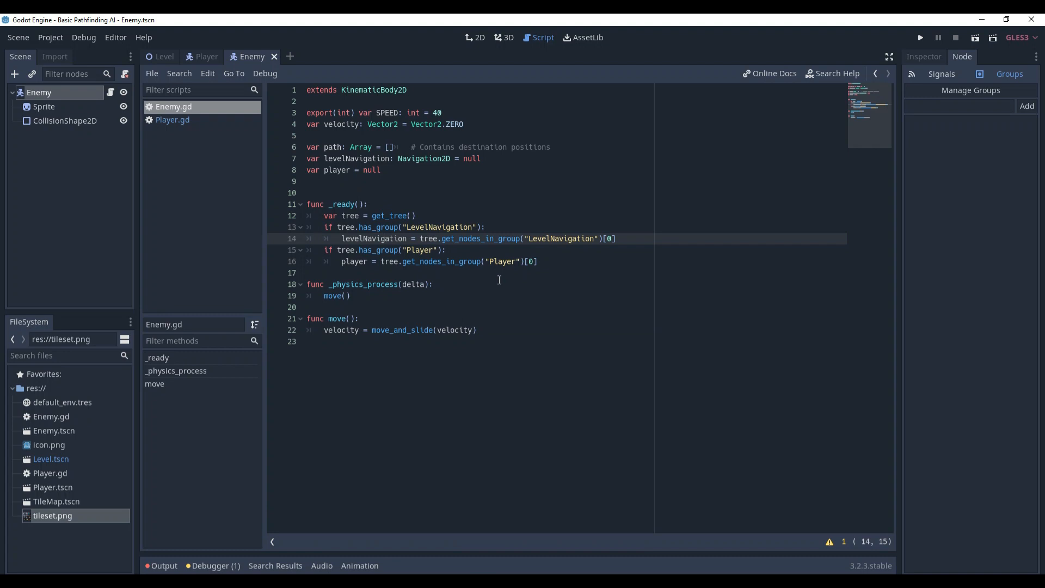
pyautogui.click(417, 215)
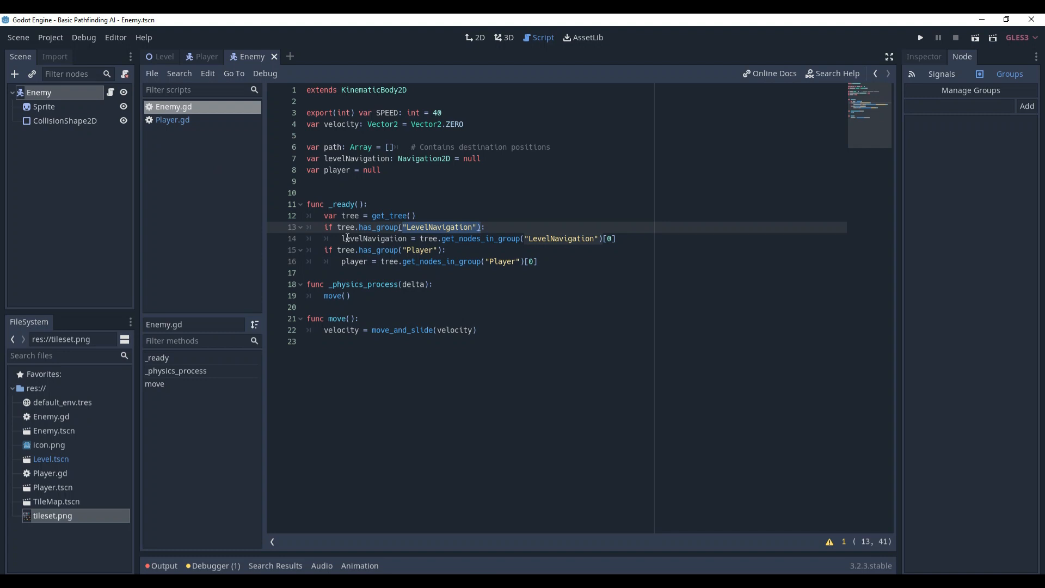
pyautogui.click(508, 239)
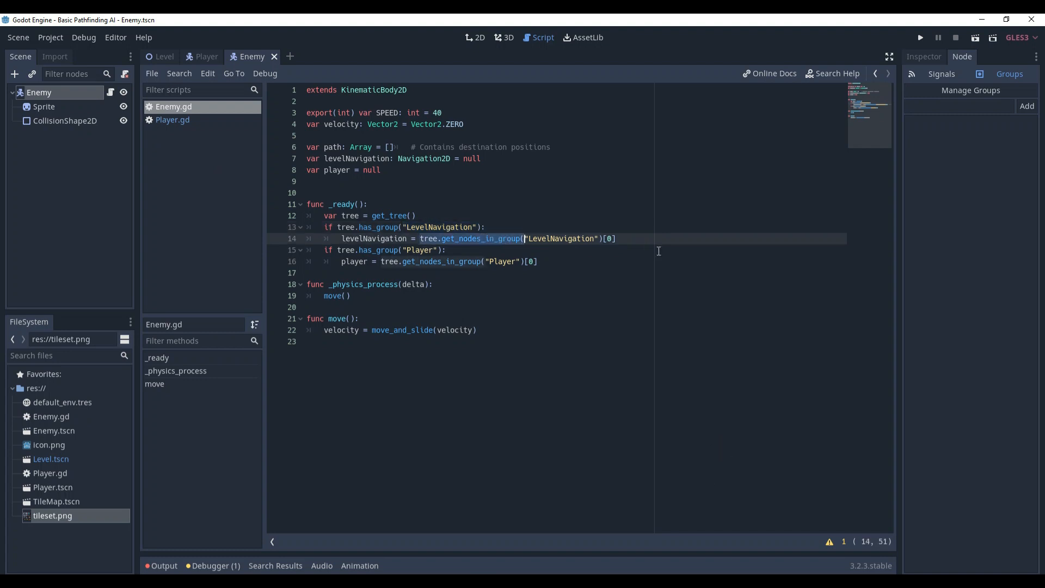
pyautogui.click(163, 57)
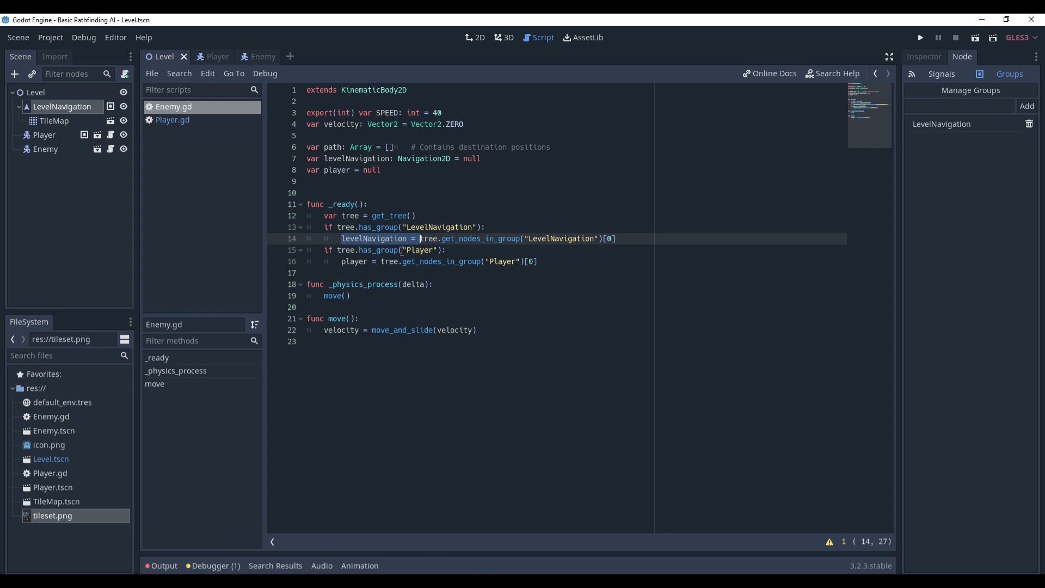
pyautogui.click(369, 204)
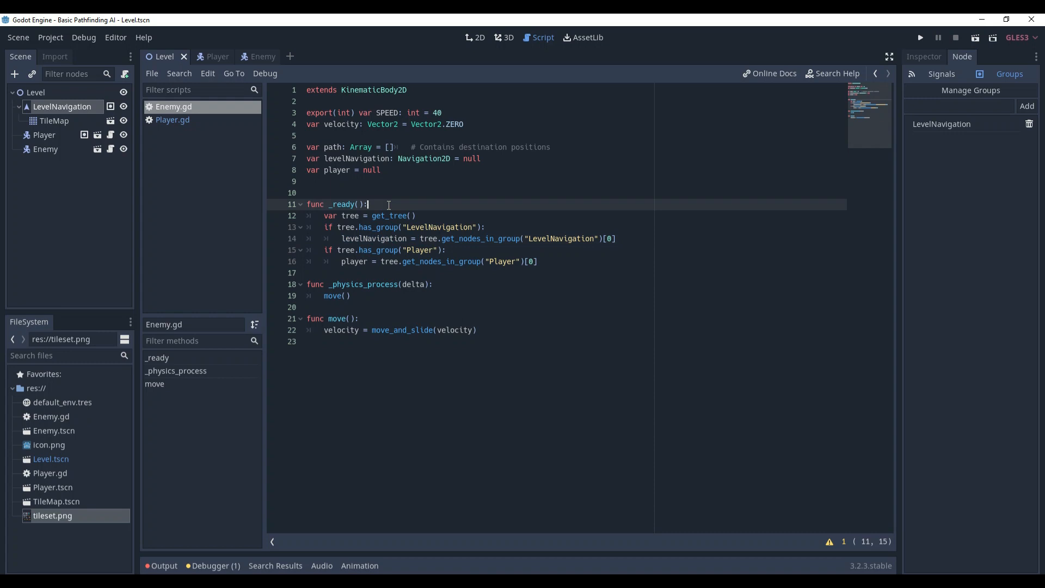
# Step: Add yield(get_tree(), "idle_frame") at the top of _ready, then a navigate() stub and generate_path() using get_simple_path
pyautogui.write('yield(get_tree(), "idle_frame")')
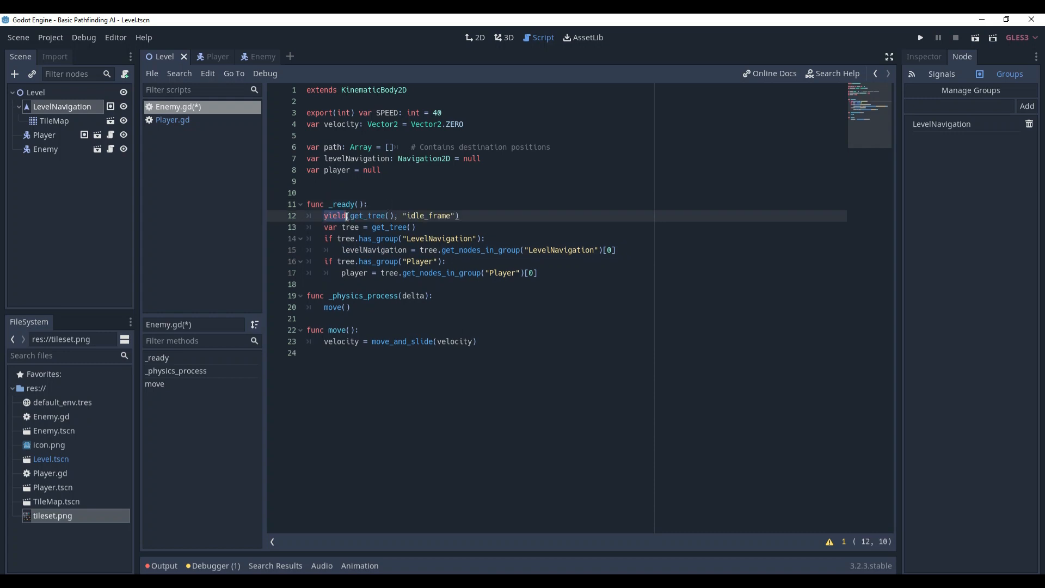
pyautogui.click(402, 215)
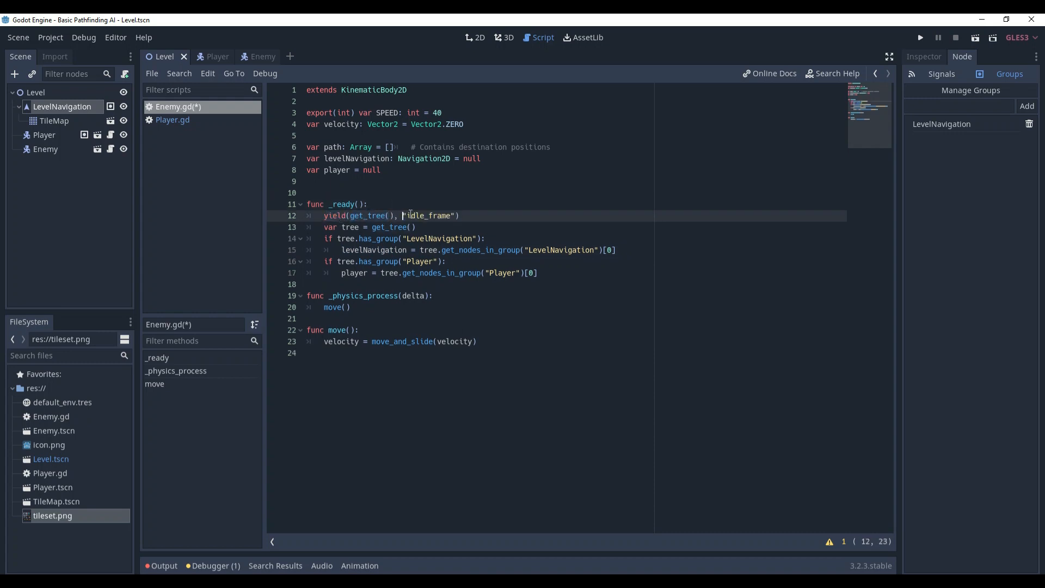
pyautogui.doubleClick(426, 215)
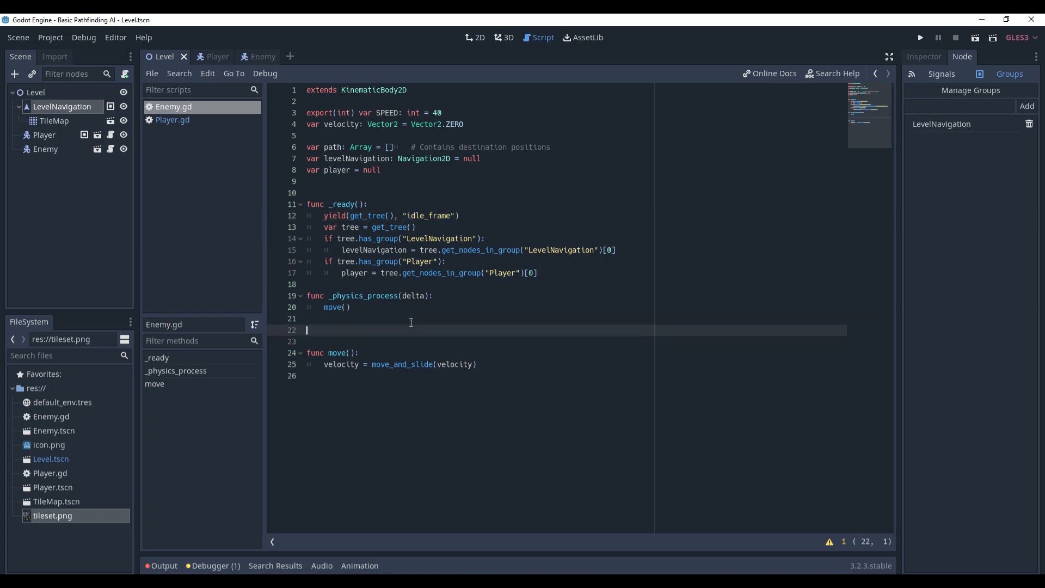
pyautogui.write('func navigate():\t# Define the next position to go to')
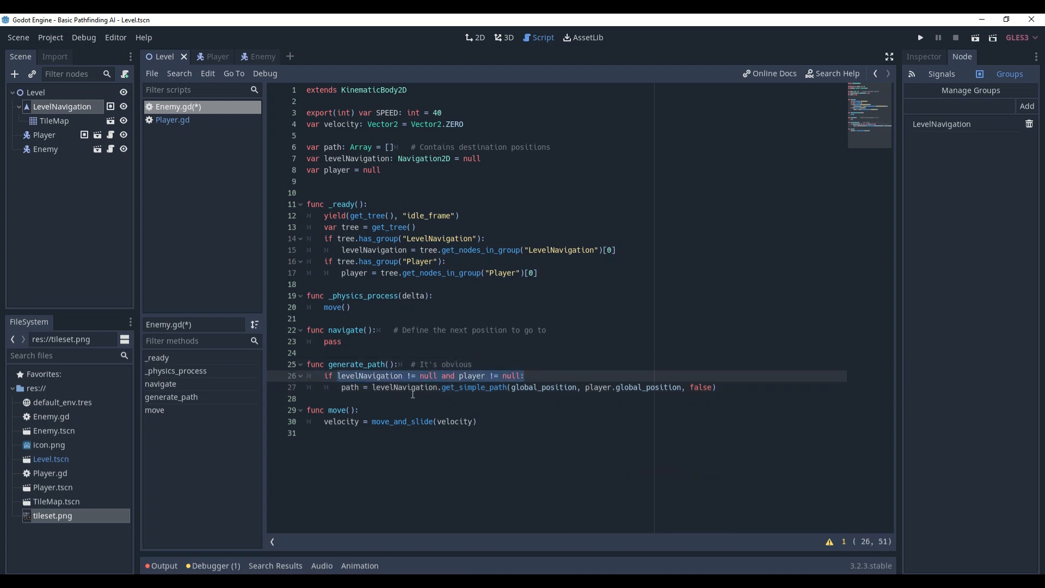
# Step: Consult the Navigation2D get_simple_path docs and its optimize option, then return to Enemy.gd
pyautogui.click(453, 387)
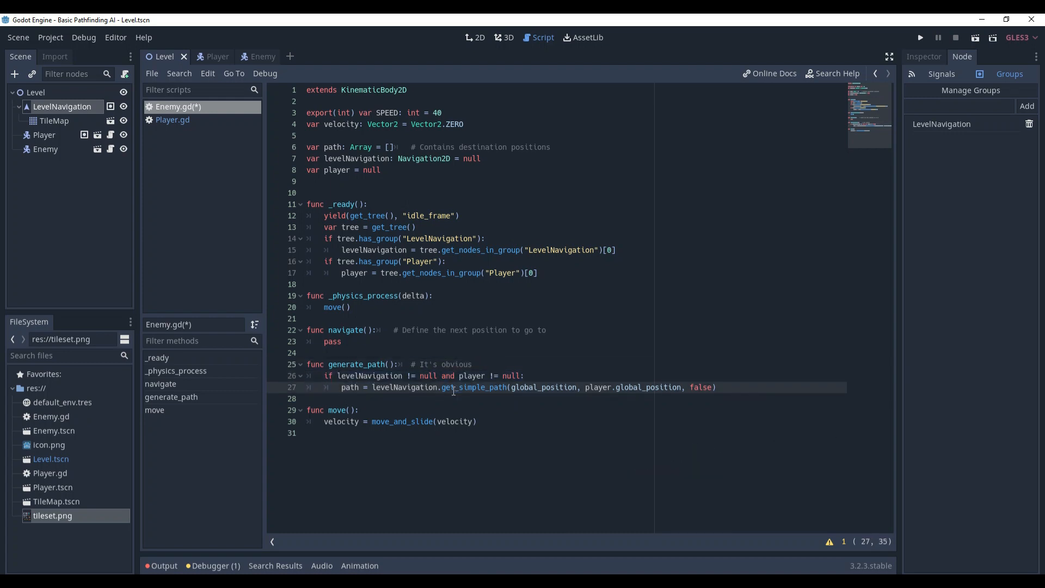
pyautogui.click(342, 387)
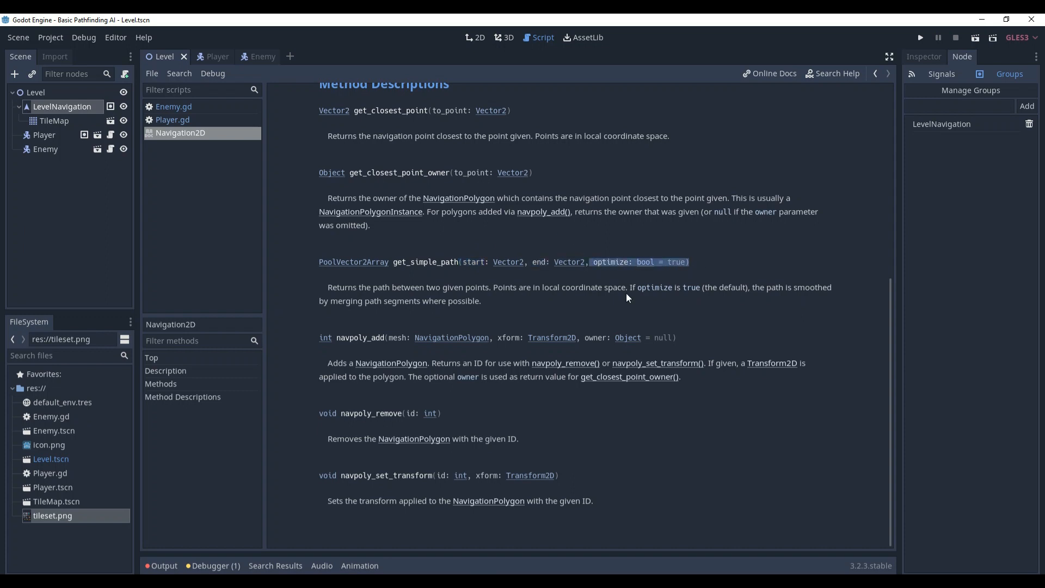
pyautogui.moveTo(757, 289)
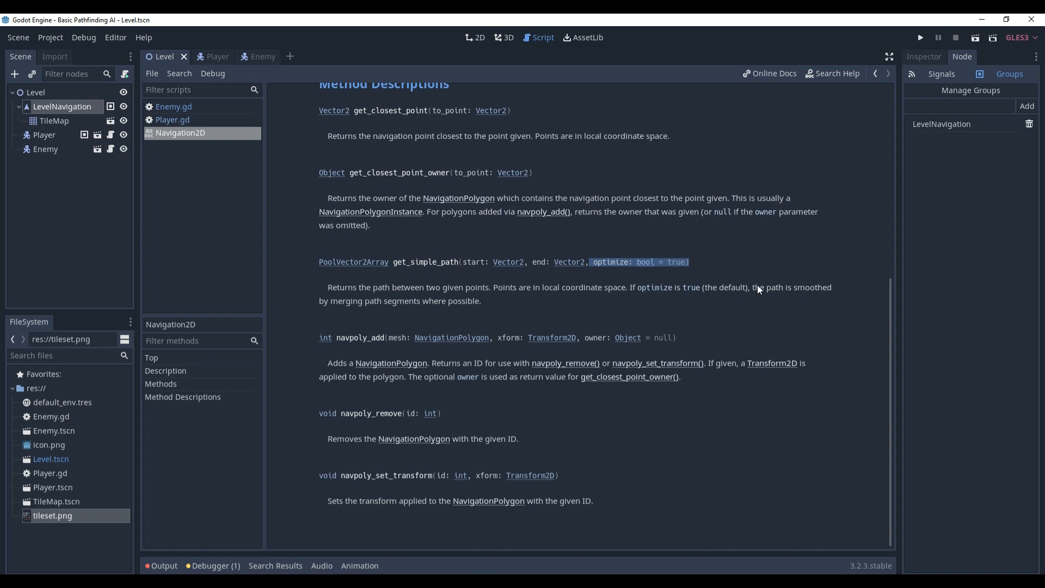
pyautogui.moveTo(440, 307)
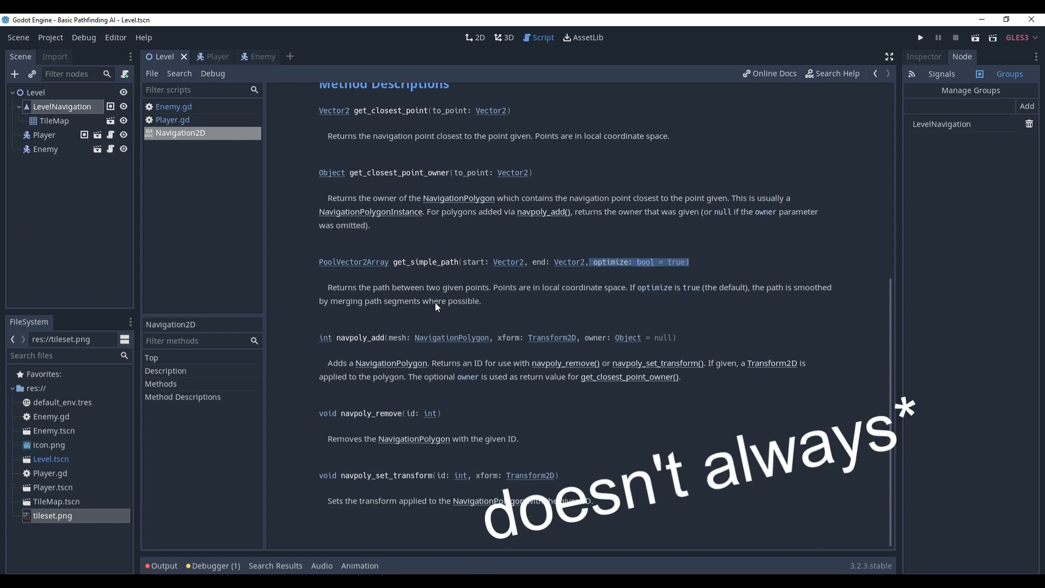
pyautogui.click(173, 107)
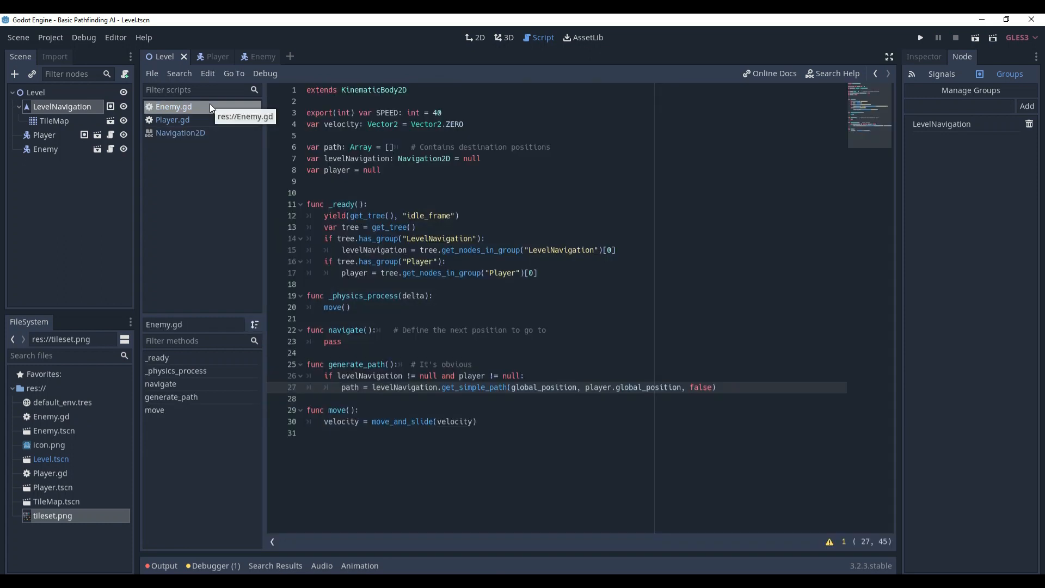
pyautogui.moveTo(700, 390)
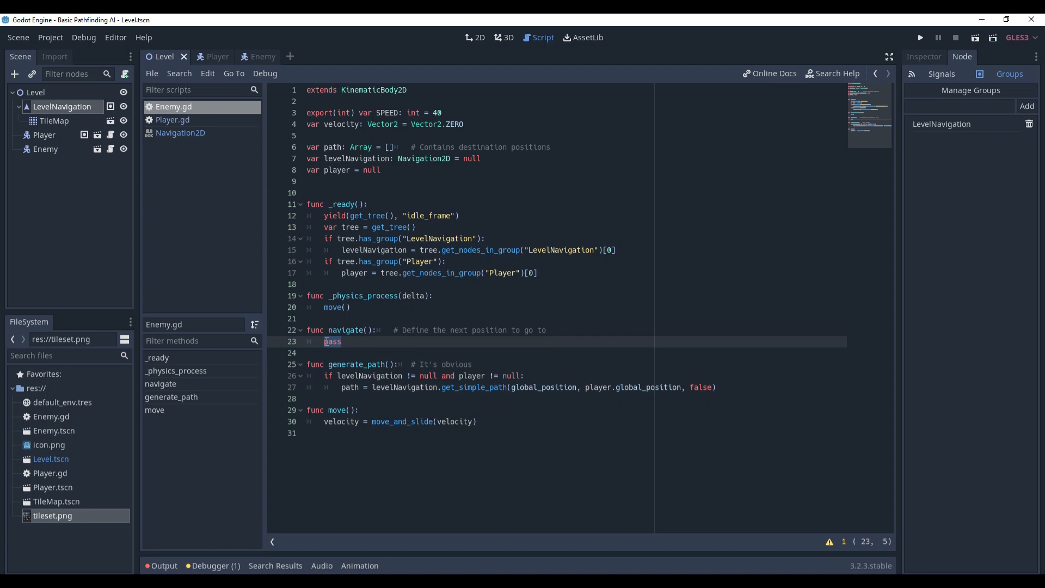
# Step: In navigate(), if path.size() > 0 set velocity by direction_to(path[1]) * SPEED and pop_front the reached point
pyautogui.write('if path.size() > 0:')
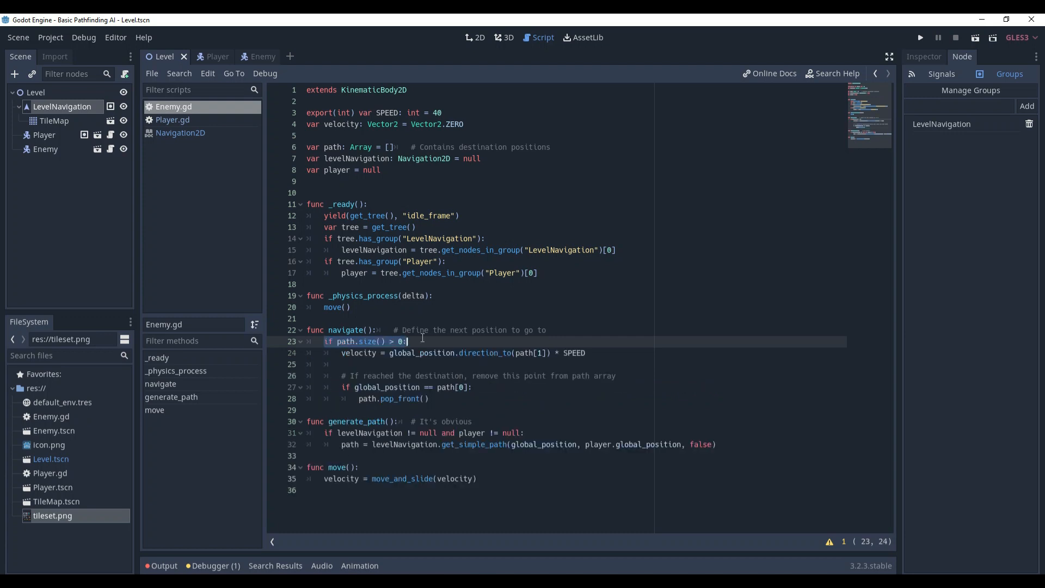
pyautogui.click(341, 351)
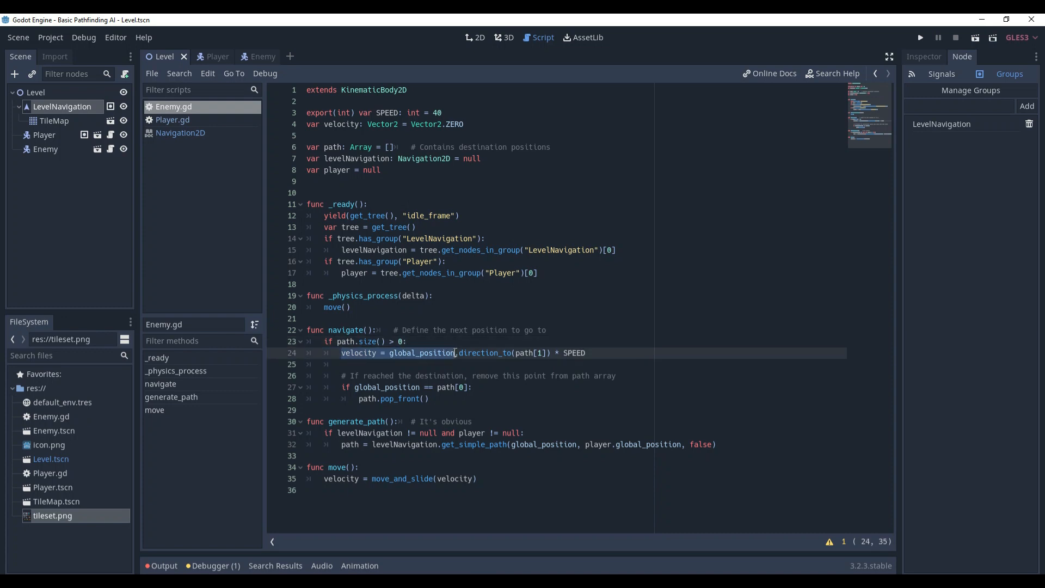
pyautogui.click(523, 353)
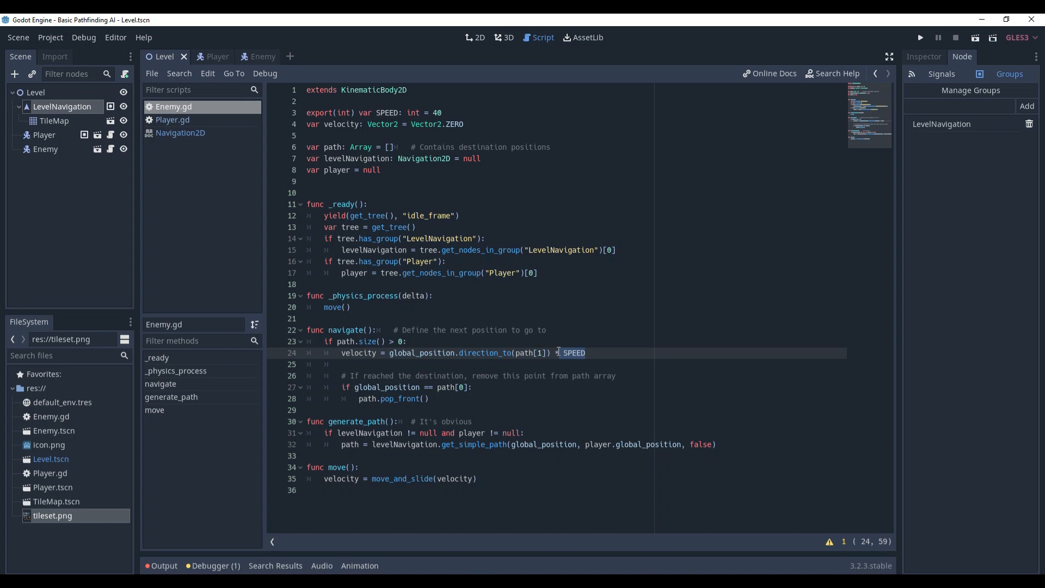
pyautogui.click(473, 386)
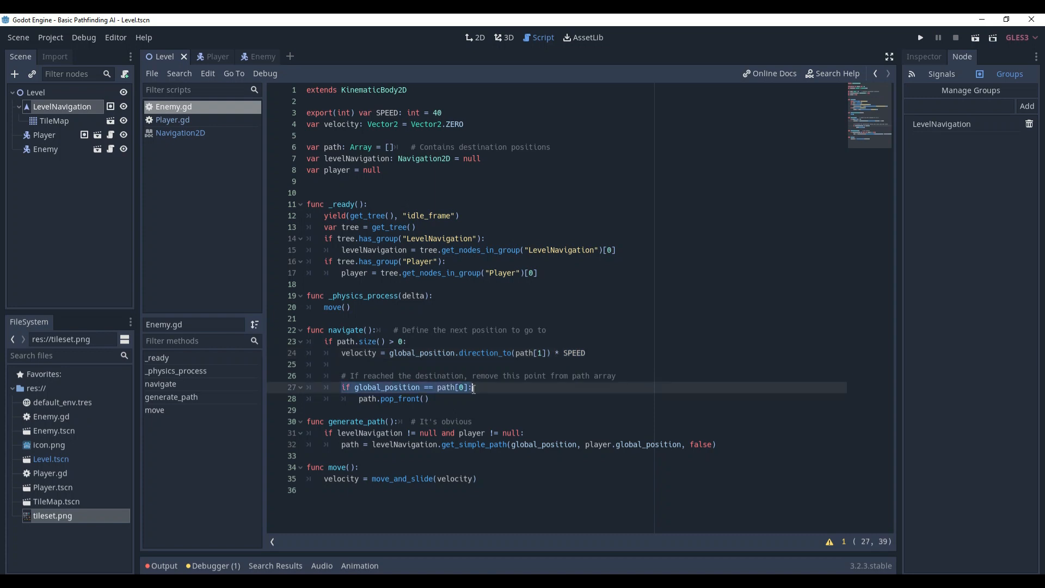
pyautogui.click(432, 398)
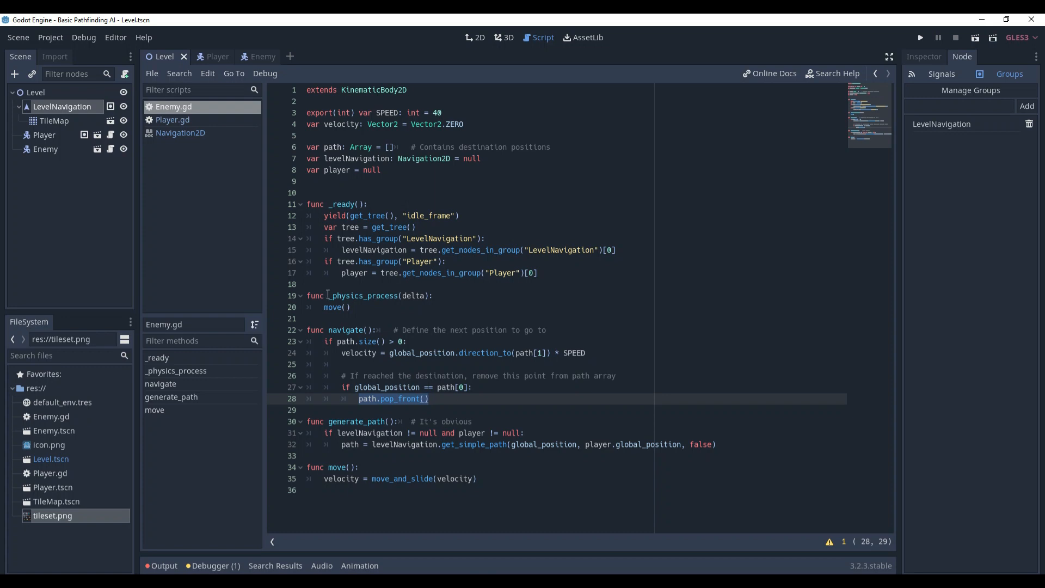
pyautogui.click(434, 295)
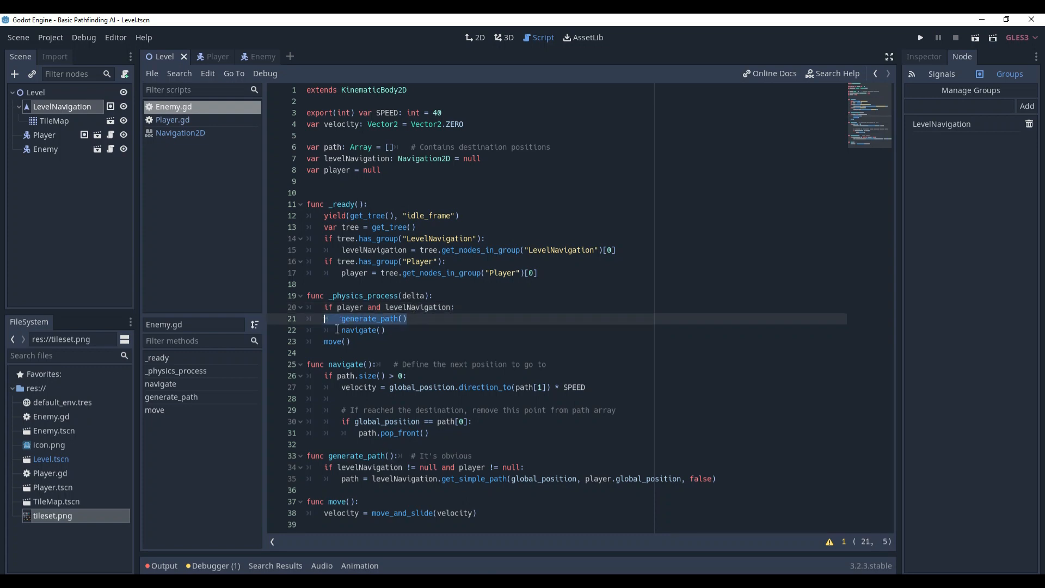
# Step: Call generate_path() and navigate() each physics frame, then add a Line2D under Enemy
pyautogui.click(339, 317)
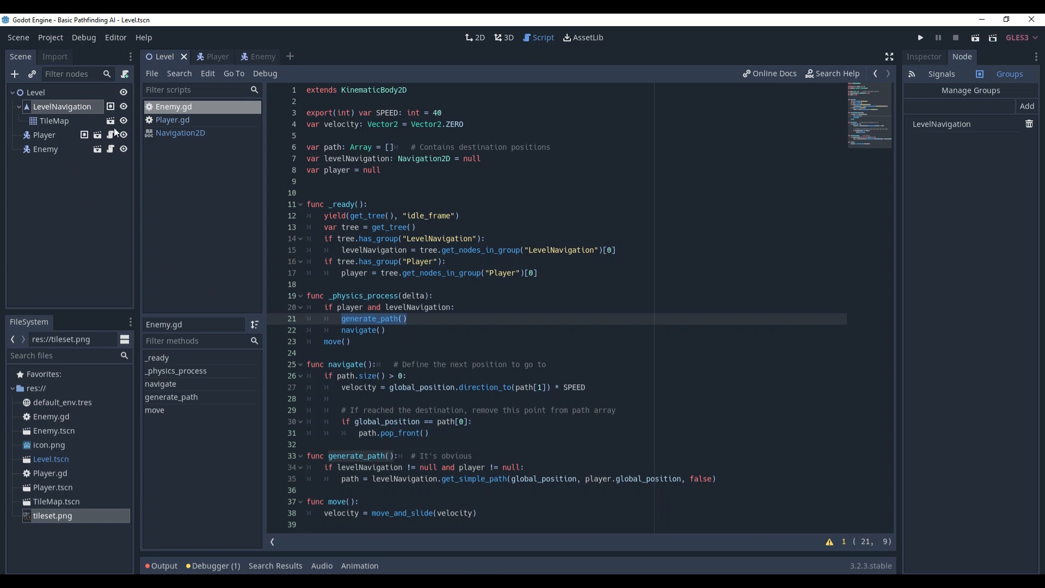
pyautogui.click(251, 56)
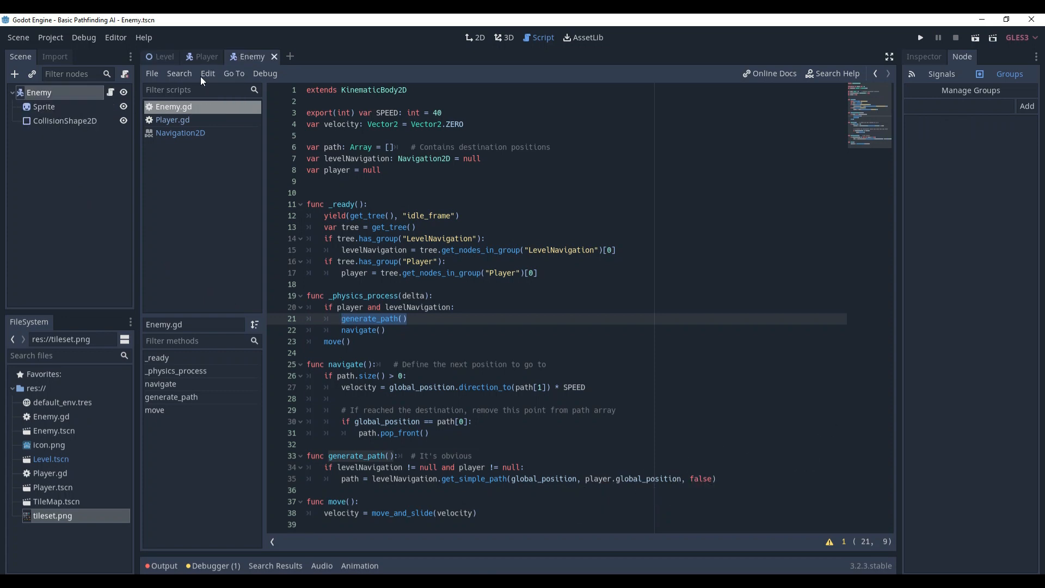
pyautogui.moveTo(100, 251)
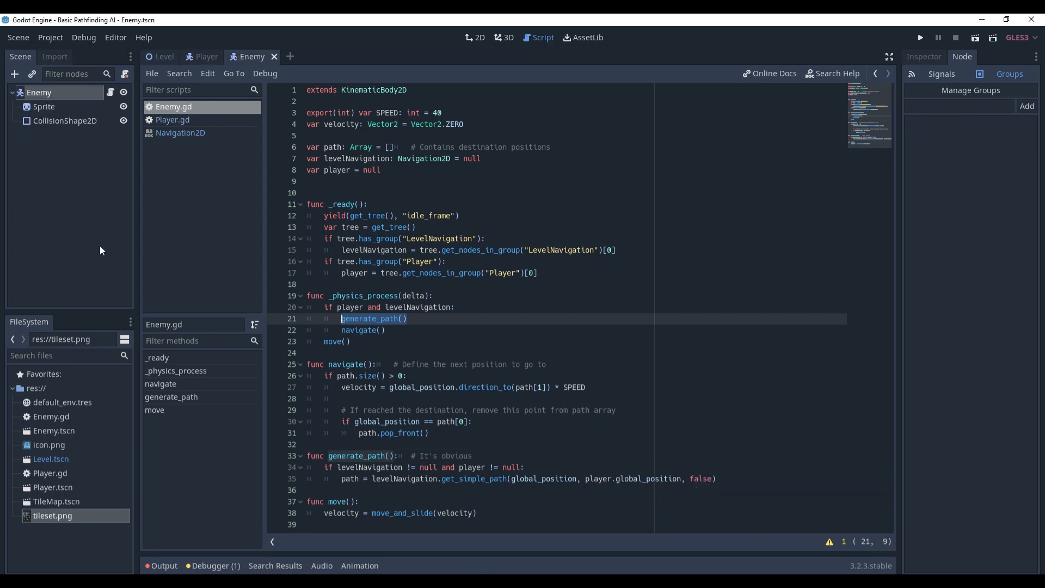
pyautogui.moveTo(92, 153)
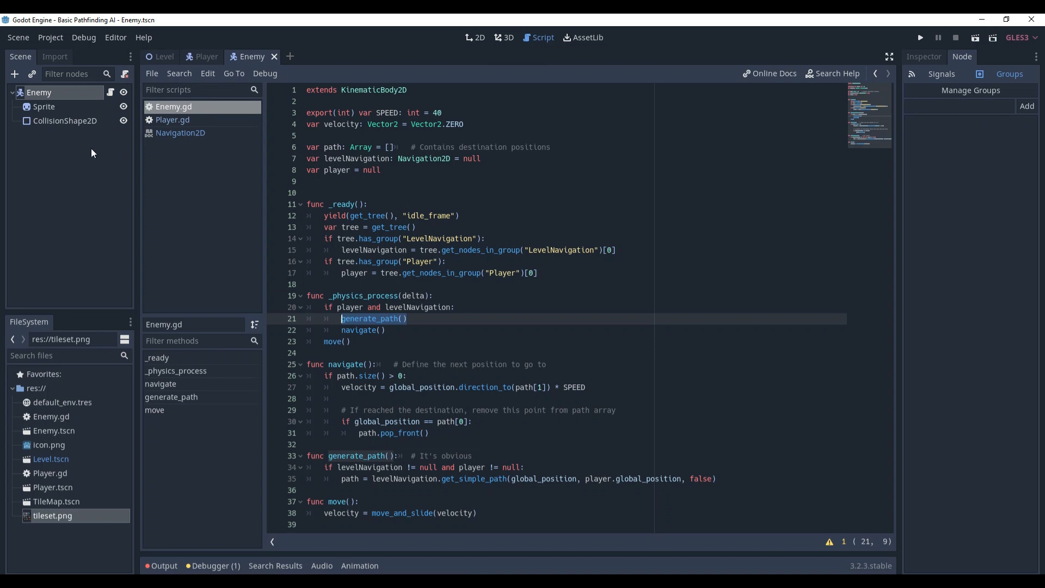
pyautogui.click(14, 74)
pyautogui.write('2')
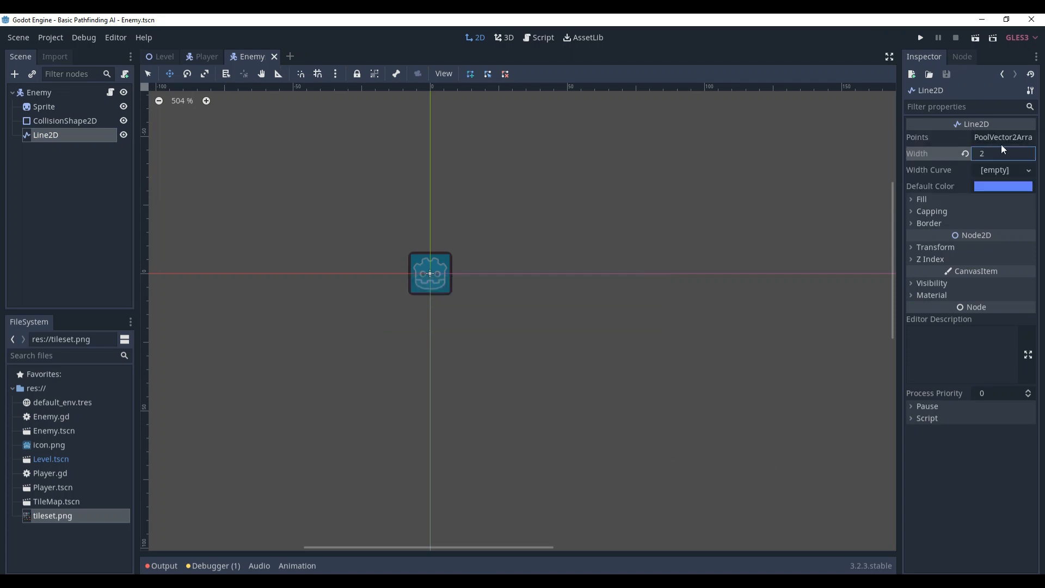
# Step: Inspect the Line2D's empty Points array and return to the Enemy.gd script
pyautogui.click(1002, 137)
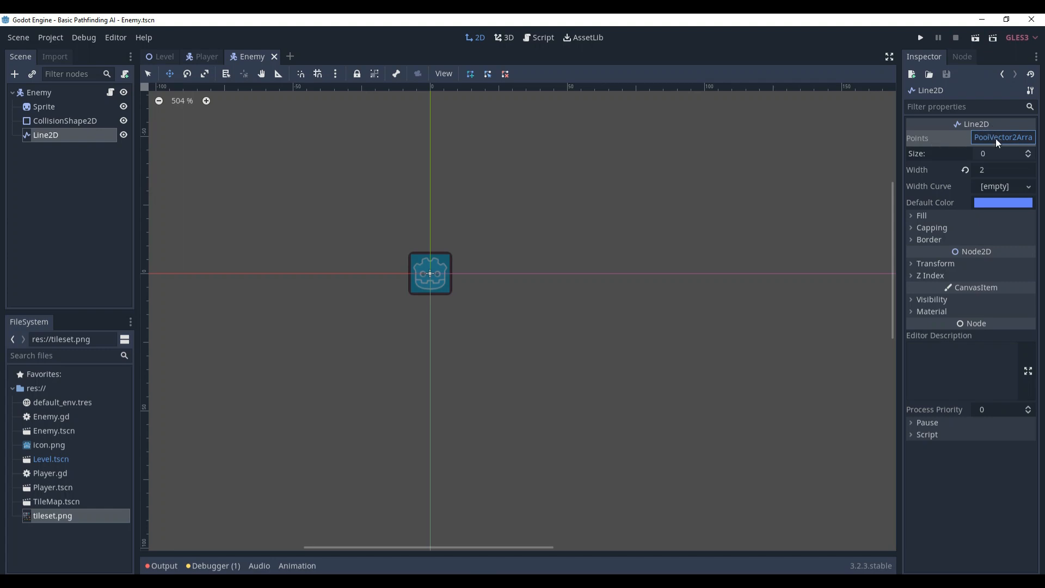
pyautogui.click(542, 37)
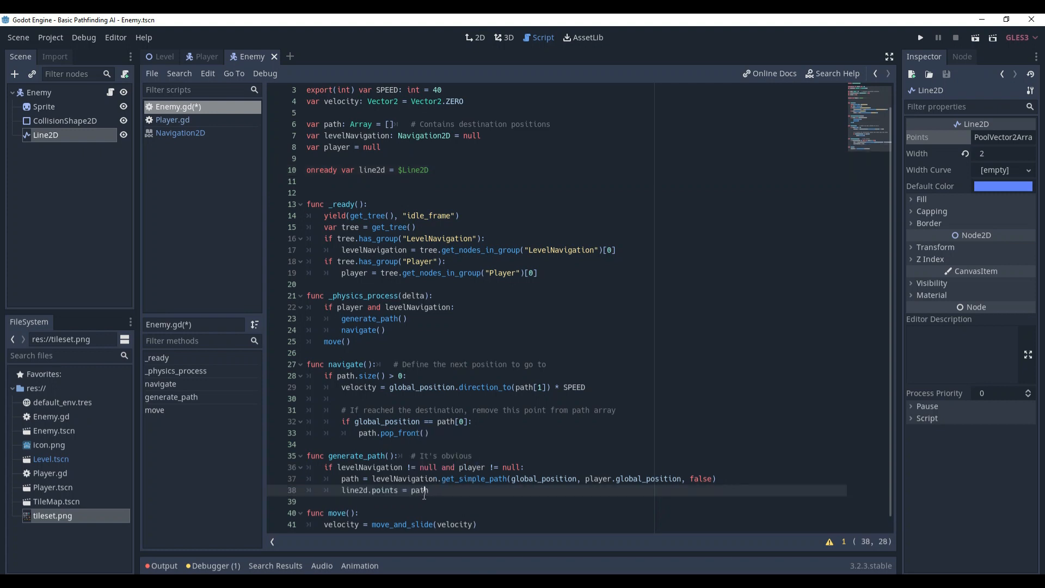
# Step: Pin line2d.global_position to Vector2.ZERO each physics frame, save Enemy.gd, and go to the Level TileMap
pyautogui.press('ctrl+s')
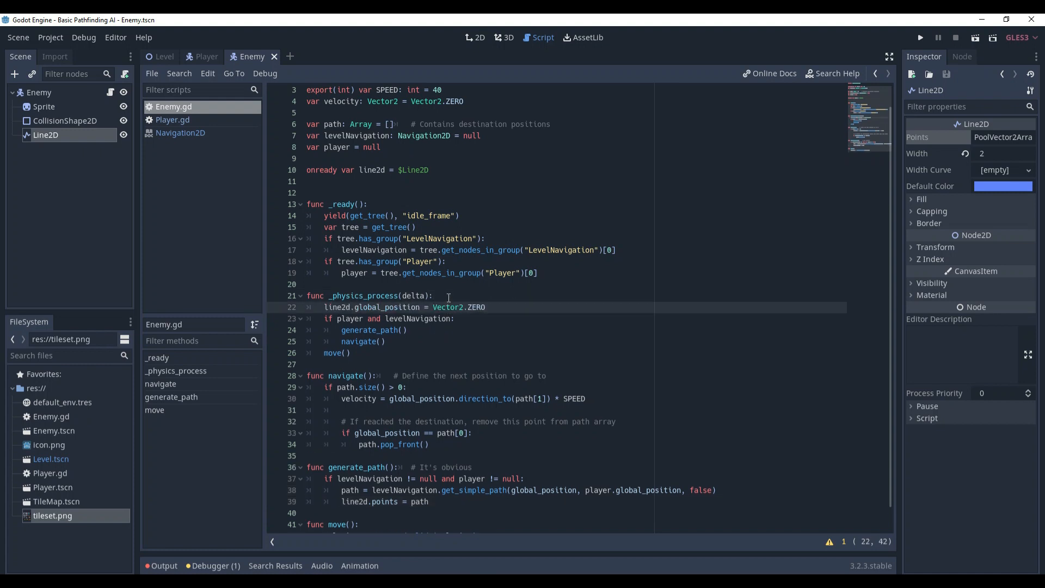
pyautogui.click(485, 307)
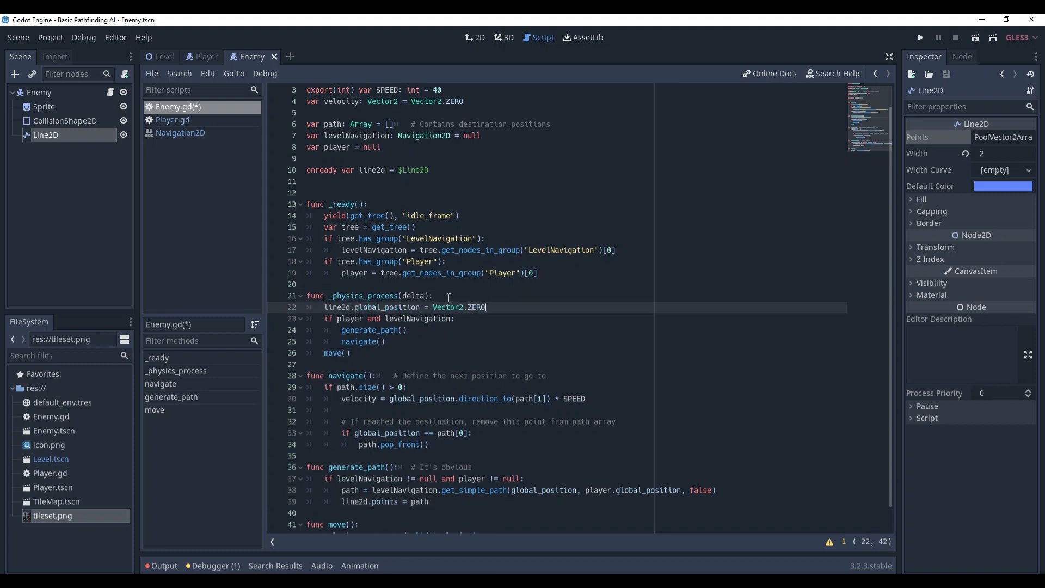
pyautogui.press('ctrl+s')
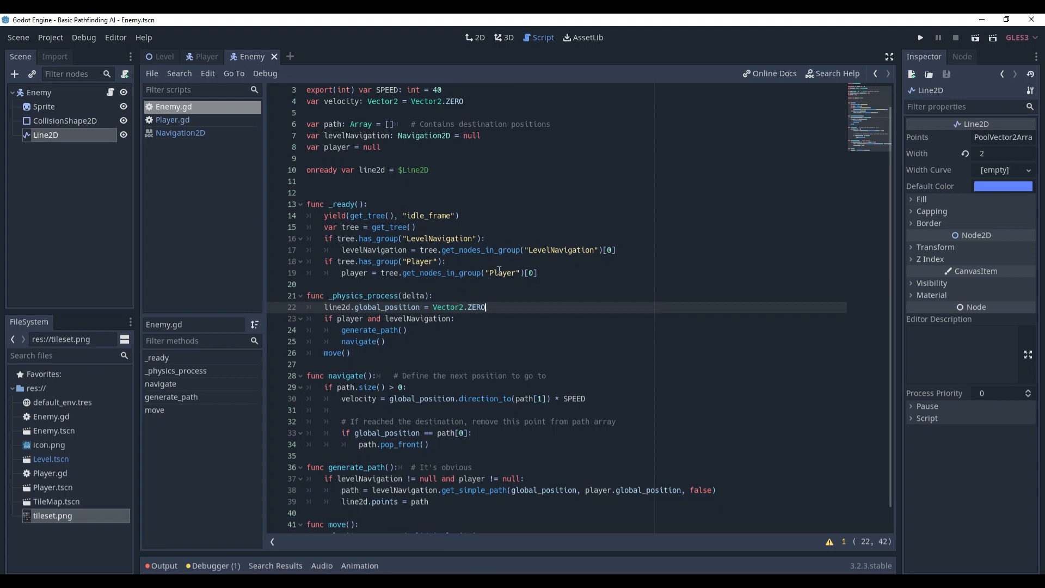
pyautogui.click(918, 37)
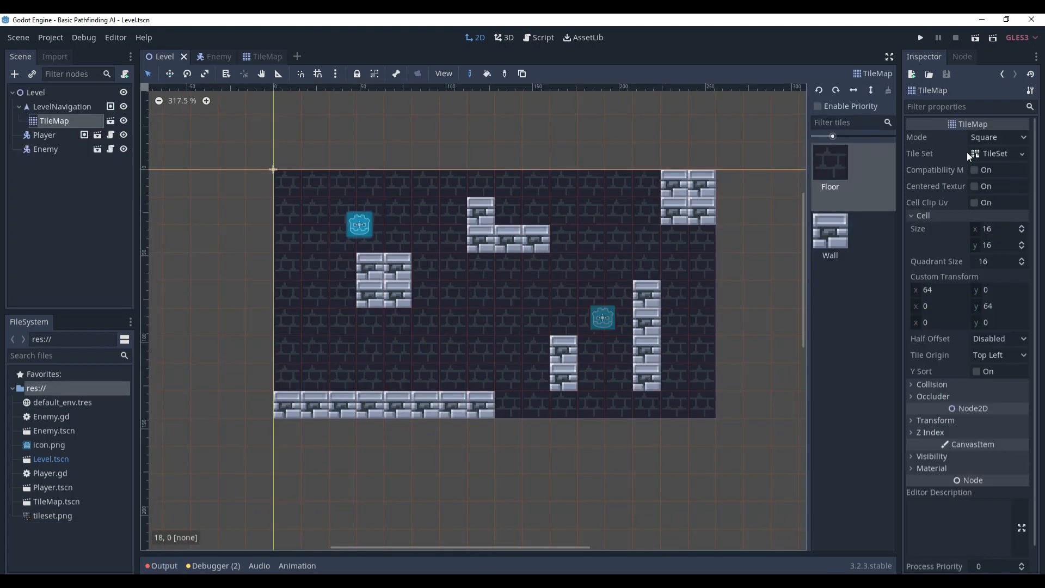
# Step: Review the tileset's navigation regions in TileMap.tscn, then return to the Enemy scene
pyautogui.click(994, 153)
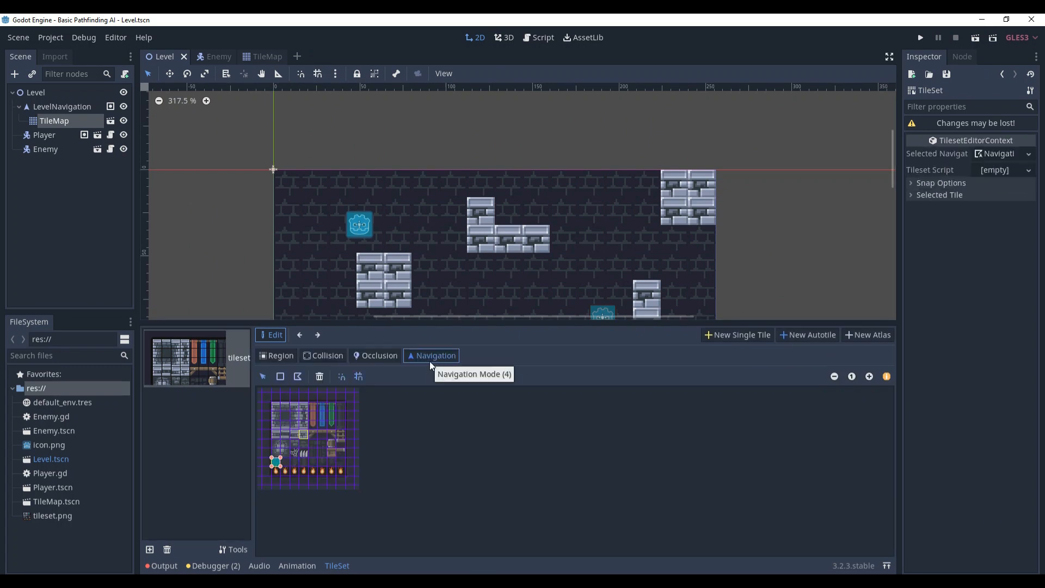
pyautogui.click(256, 56)
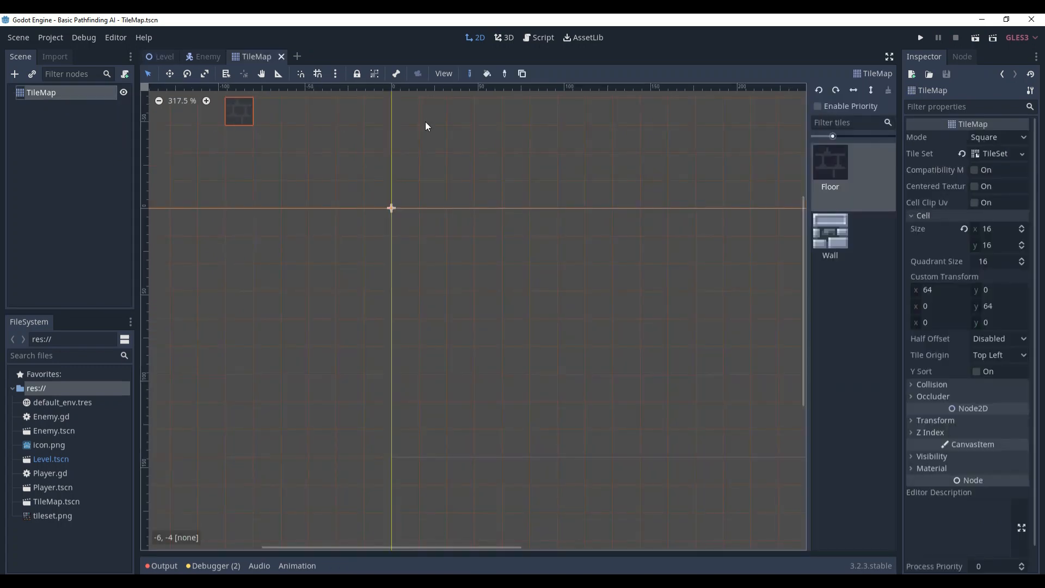
pyautogui.click(994, 153)
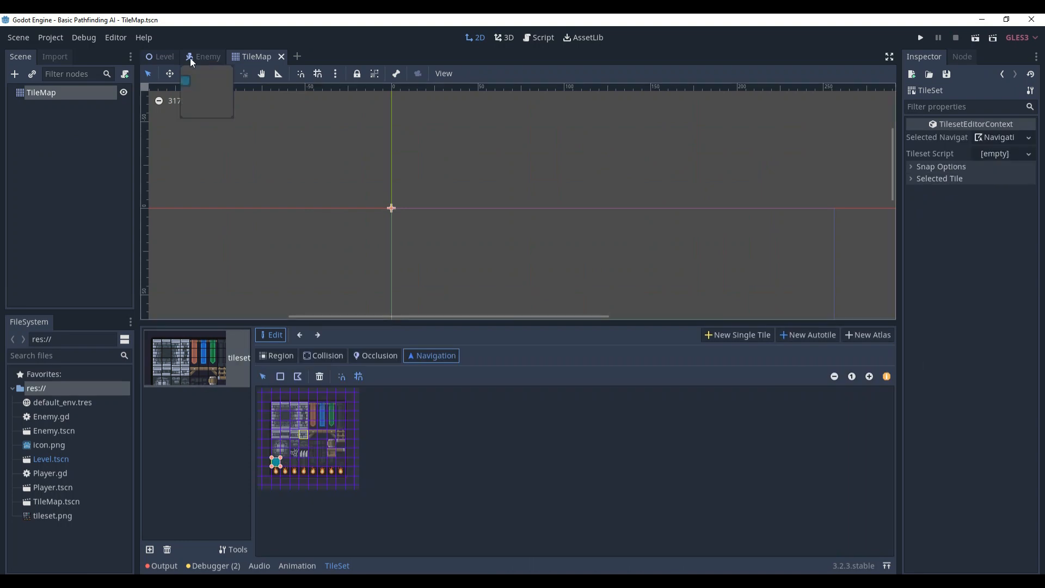
pyautogui.click(919, 37)
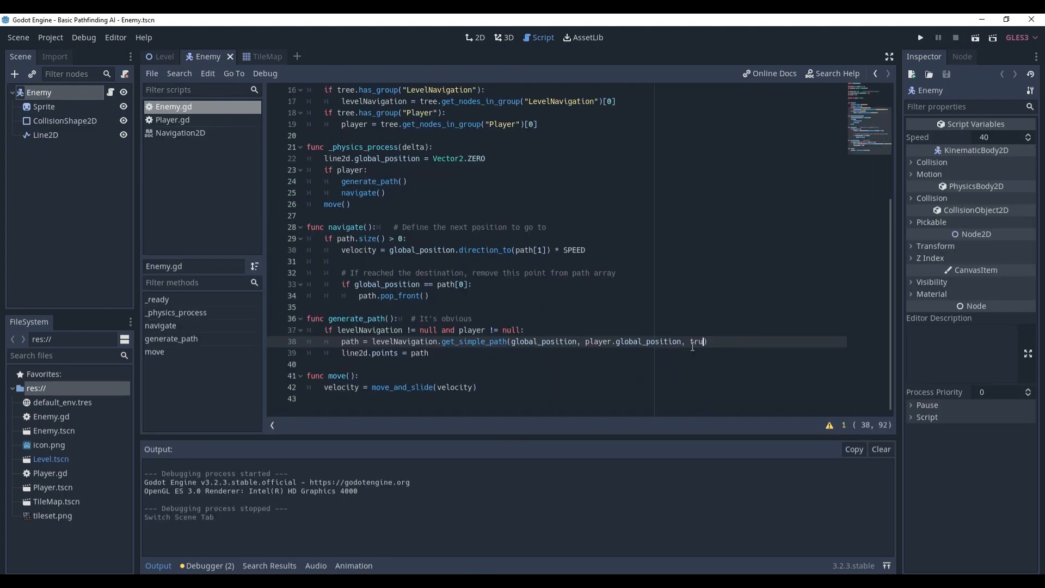
# Step: Set get_simple_path's optimize argument back to false and run the game to see the path line
pyautogui.click(921, 37)
pyautogui.write('false')
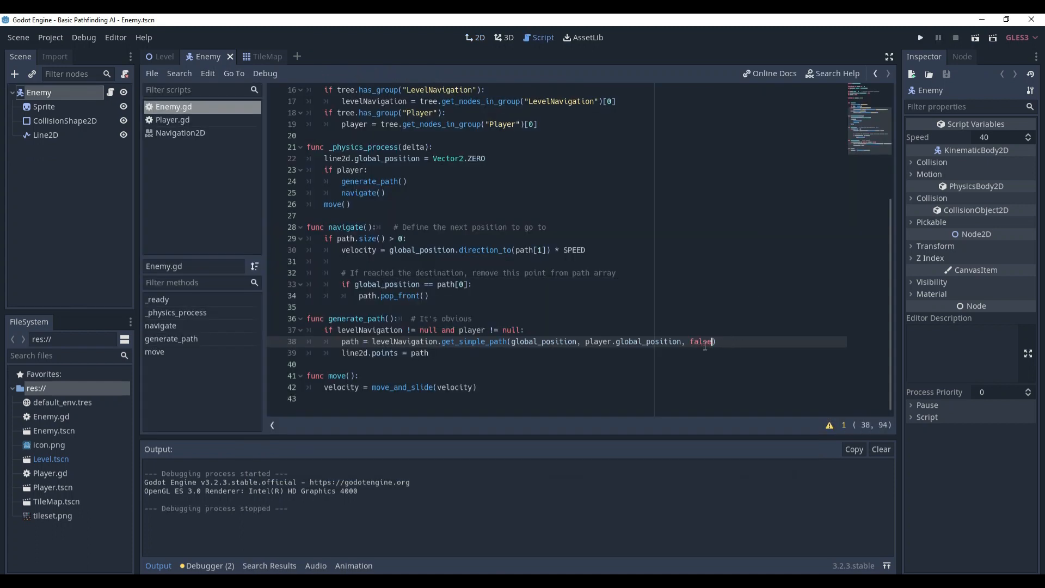
pyautogui.click(919, 37)
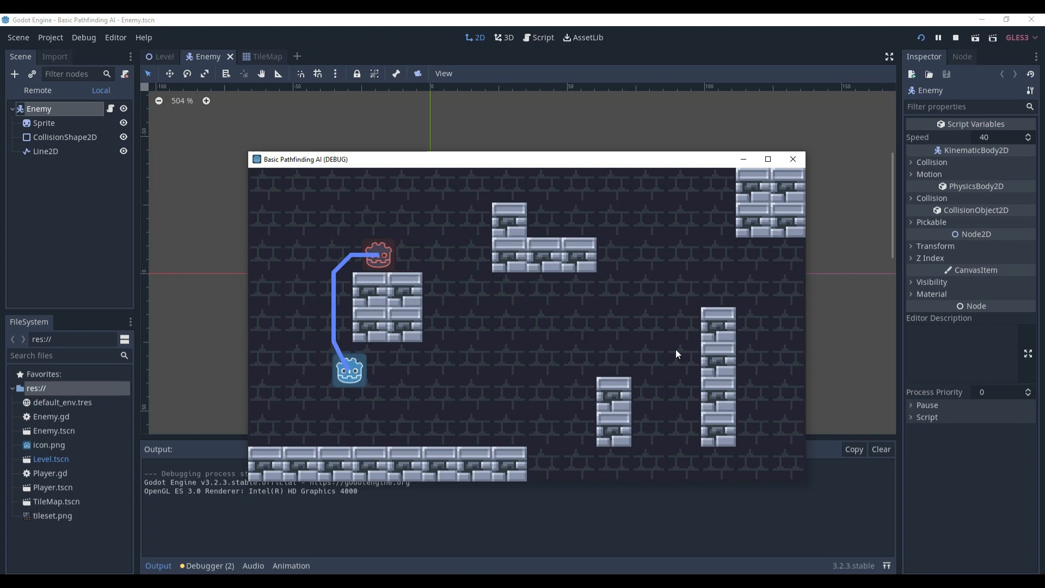